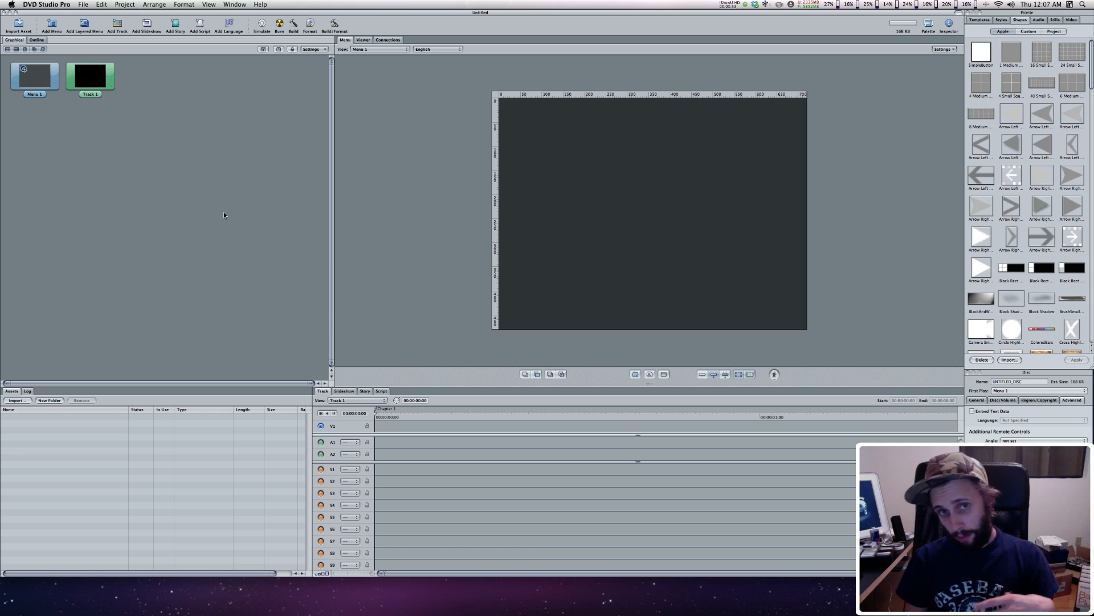
mouse_move(152, 154)
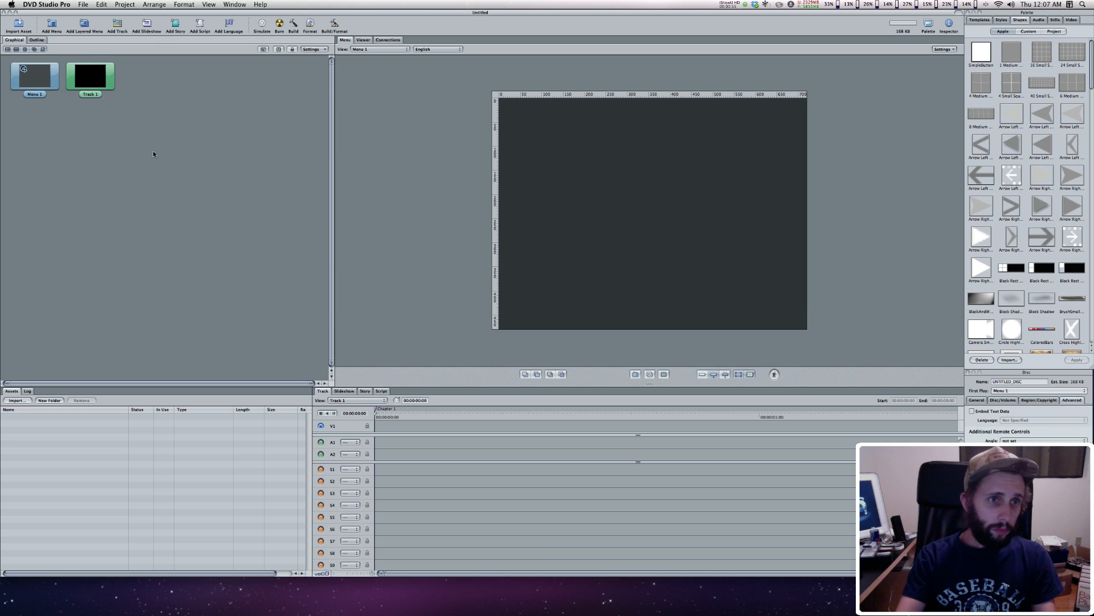
Step: Bring up DVD Studio Pro's preferences showing SD DVD, NTSC and English project defaults
click(44, 5)
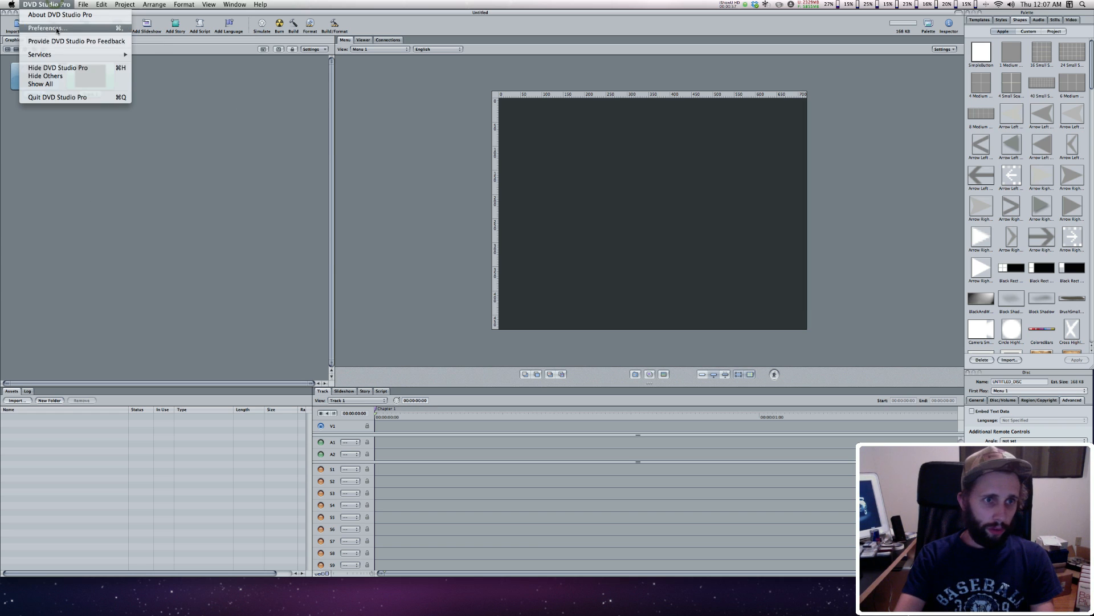
click(46, 27)
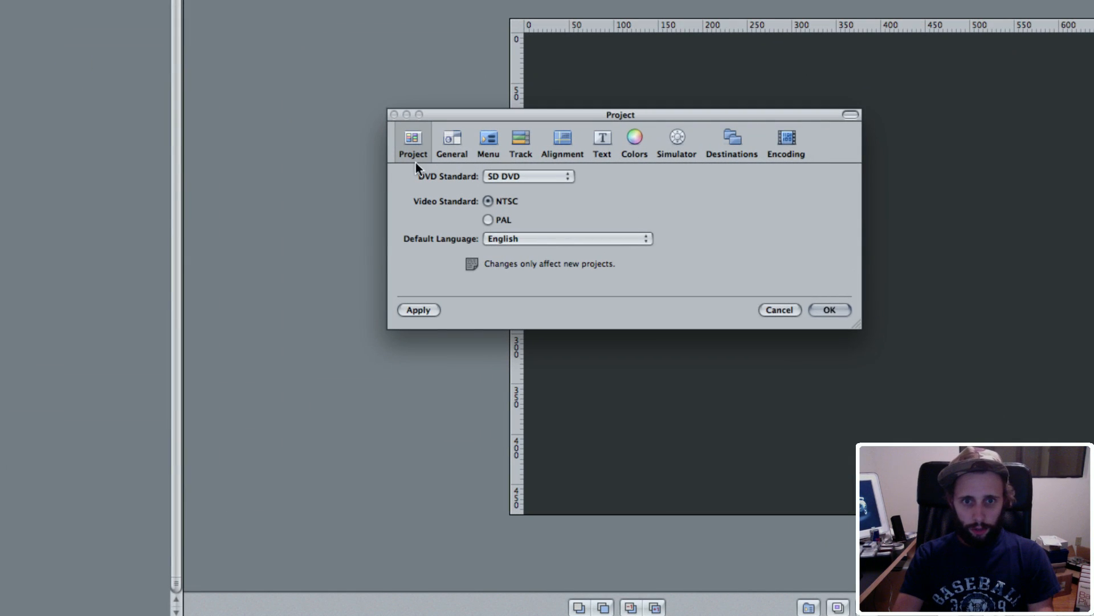
mouse_move(525, 183)
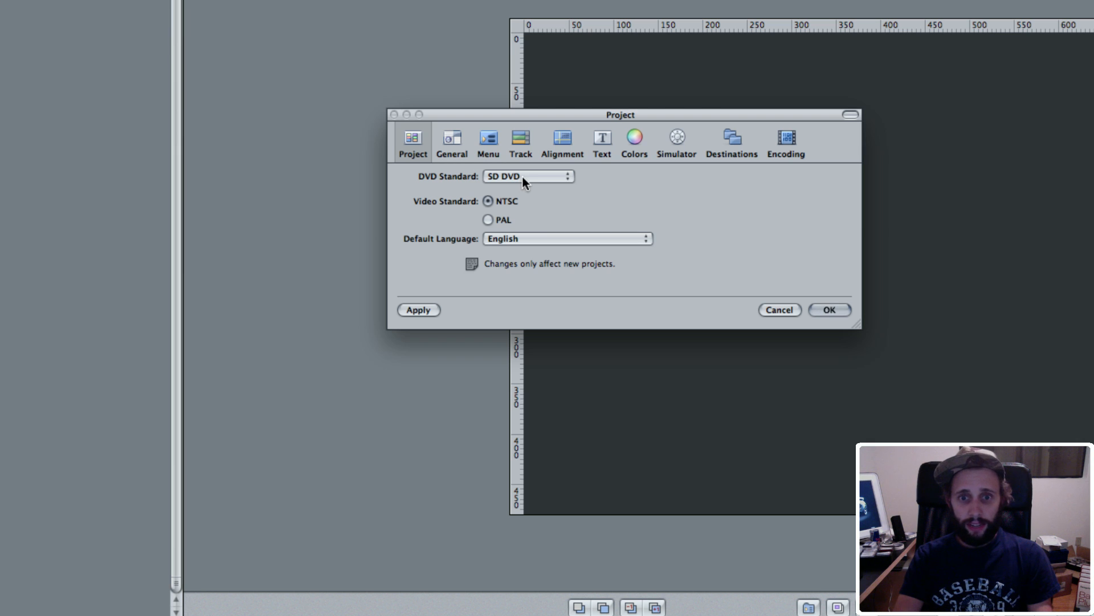
mouse_move(459, 226)
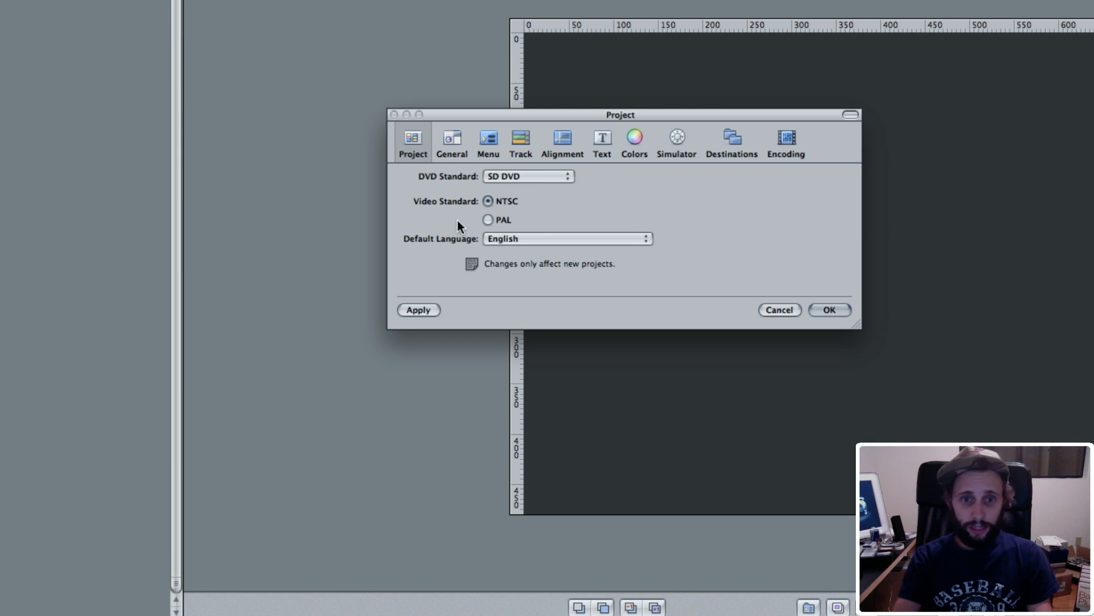
mouse_move(525, 209)
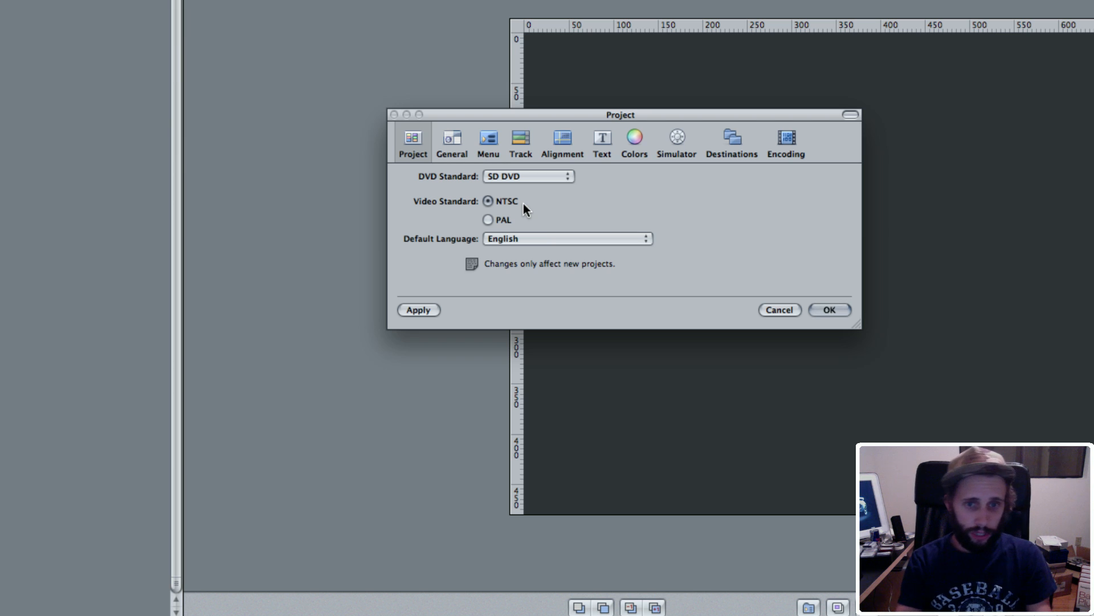
mouse_move(510, 226)
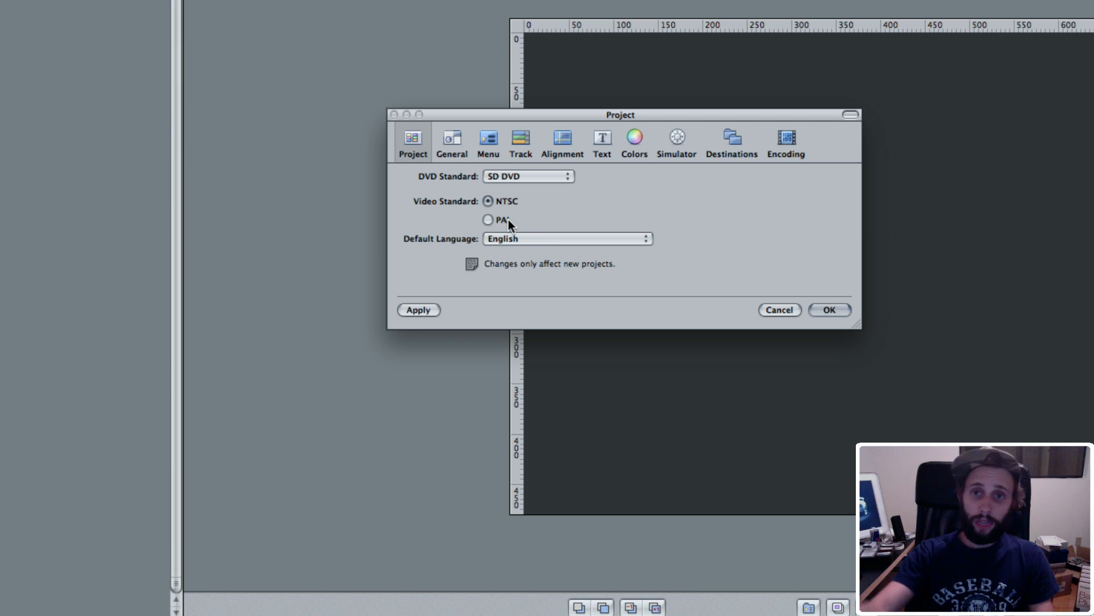
mouse_move(503, 246)
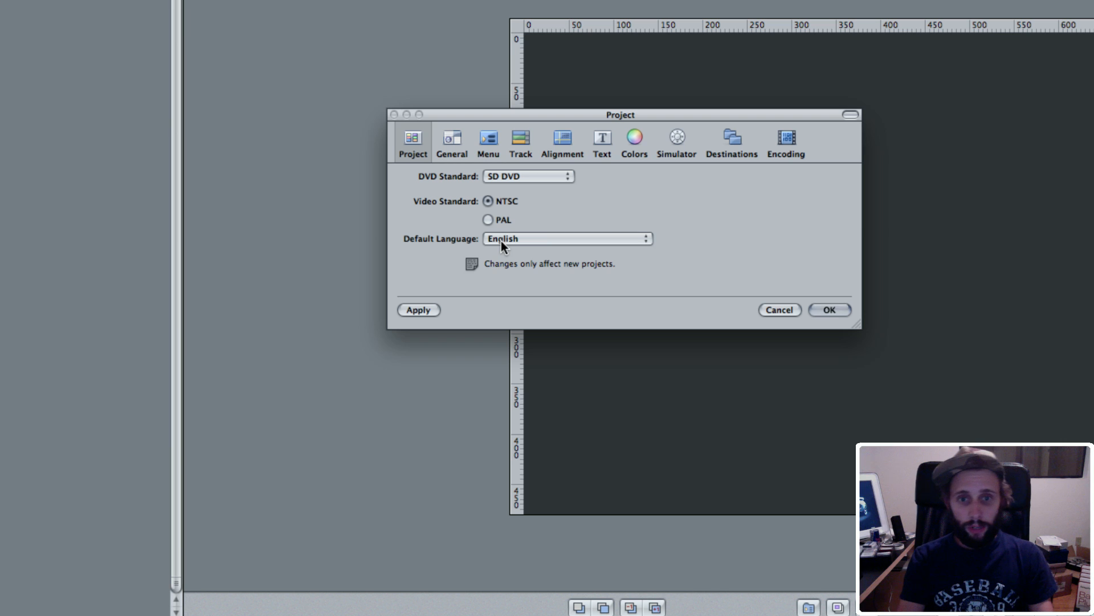
Step: Set the General SD DVD display mode to 16:9 Letterbox
click(451, 139)
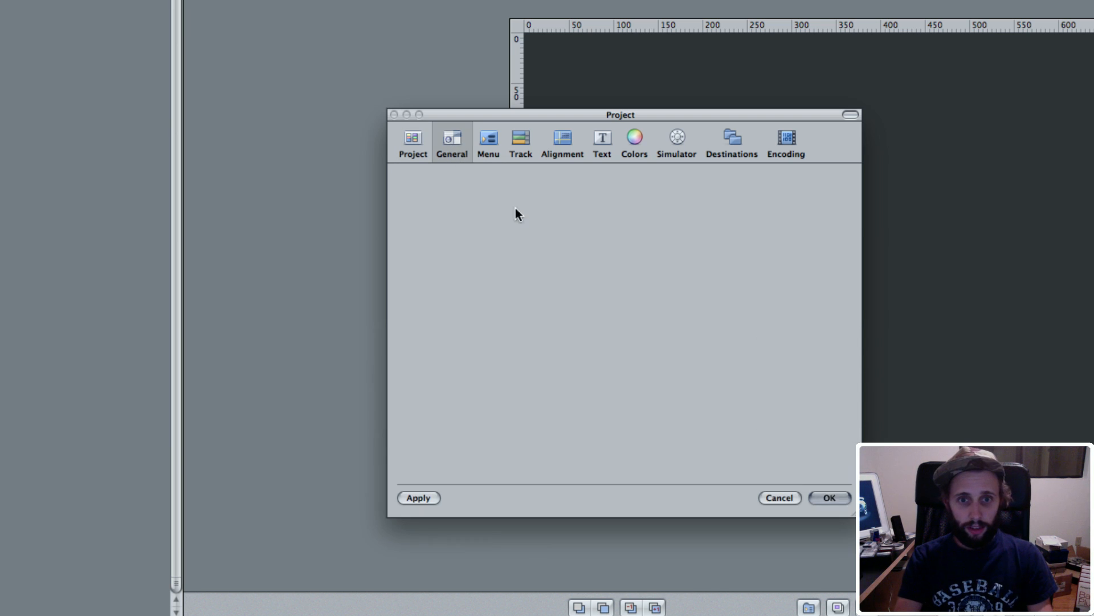
click(452, 142)
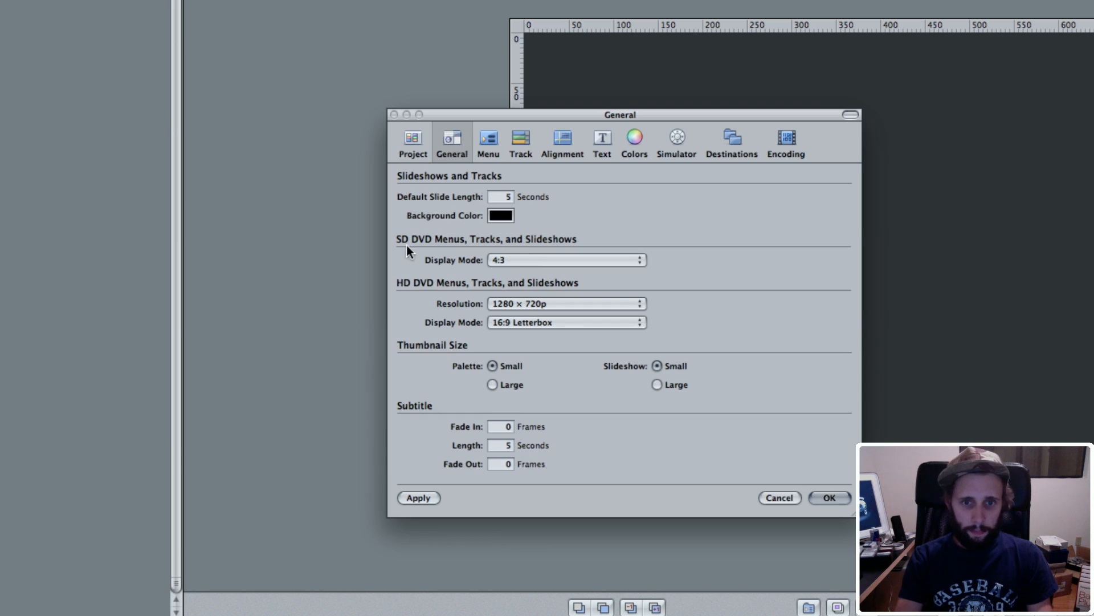
mouse_move(458, 244)
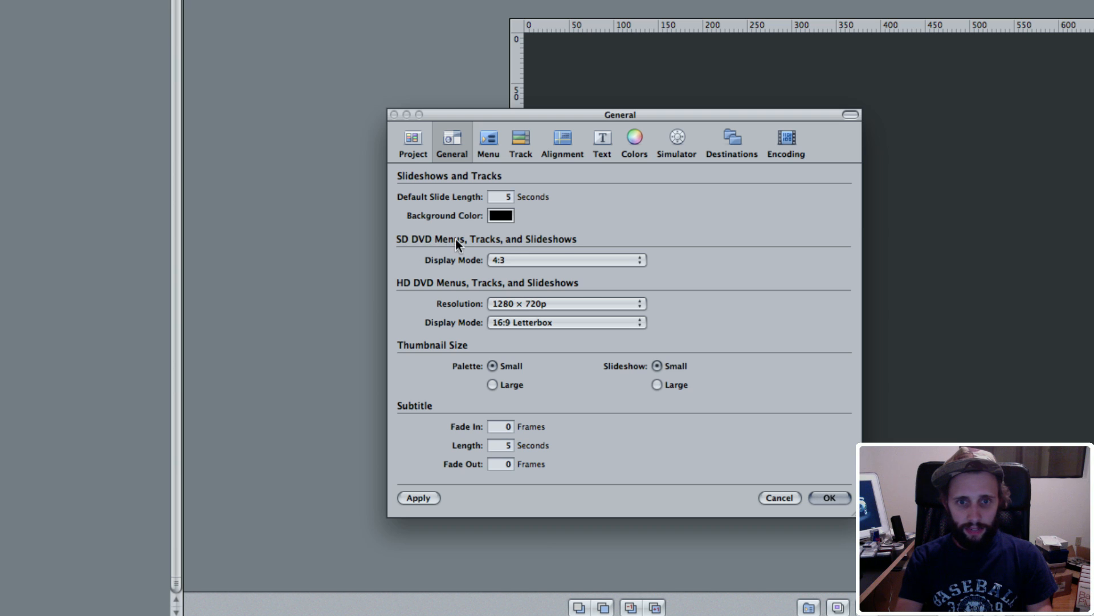
mouse_move(461, 269)
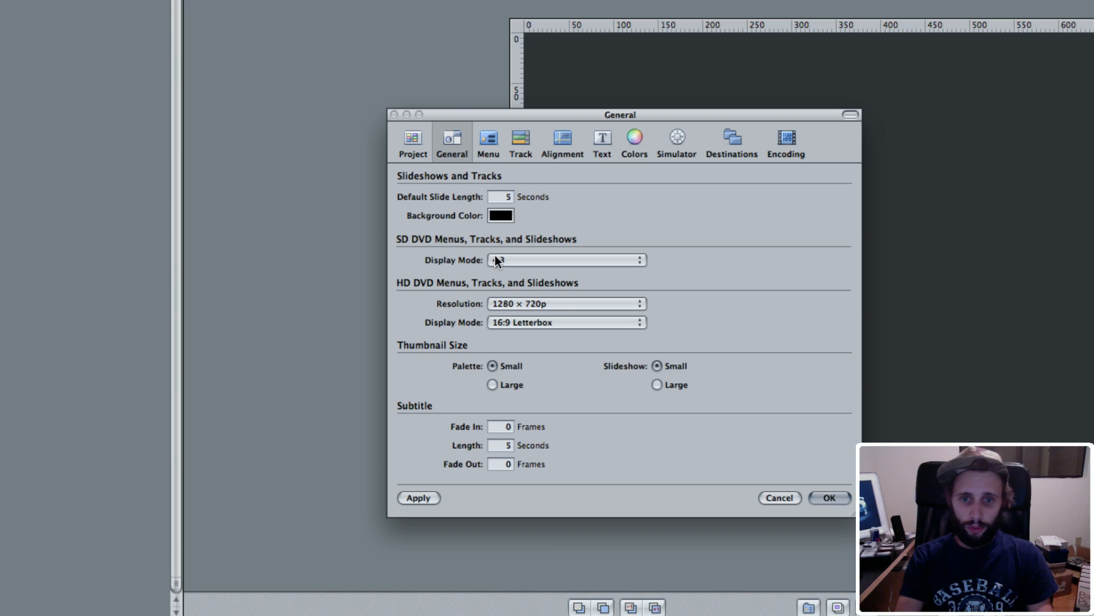
click(565, 260)
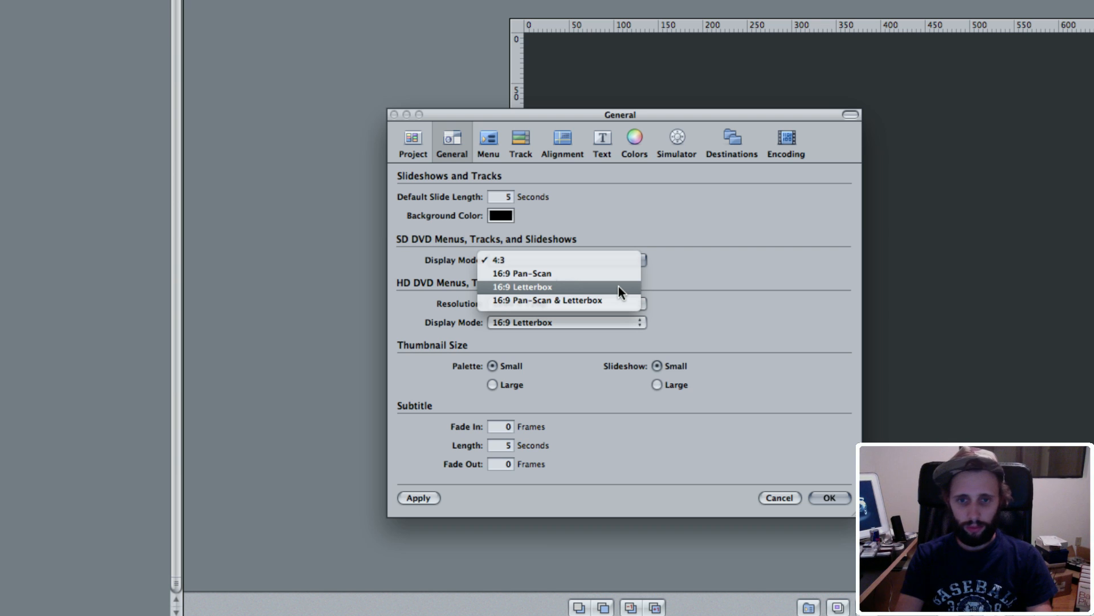
click(524, 286)
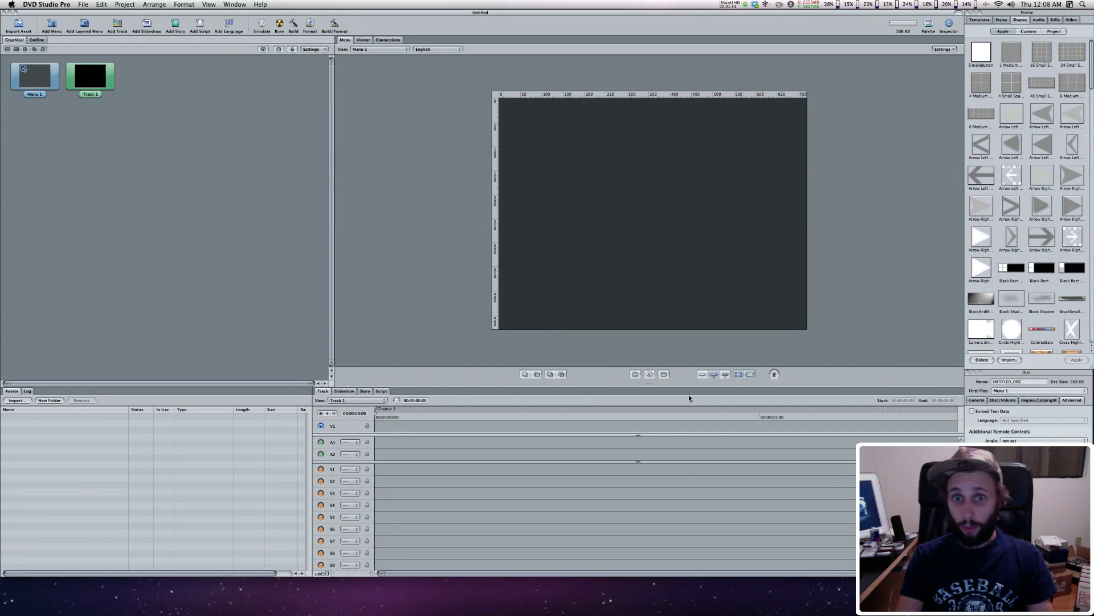
mouse_move(591, 393)
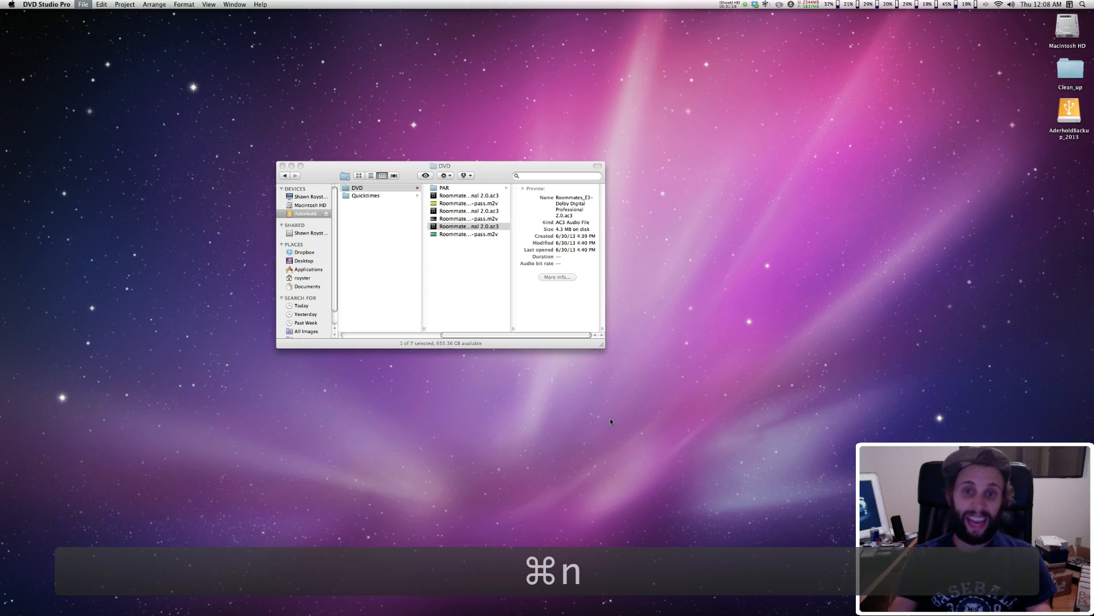
Step: Create a new project (Cmd-N) and check the menu editor's widescreen settings
key(cmd+n)
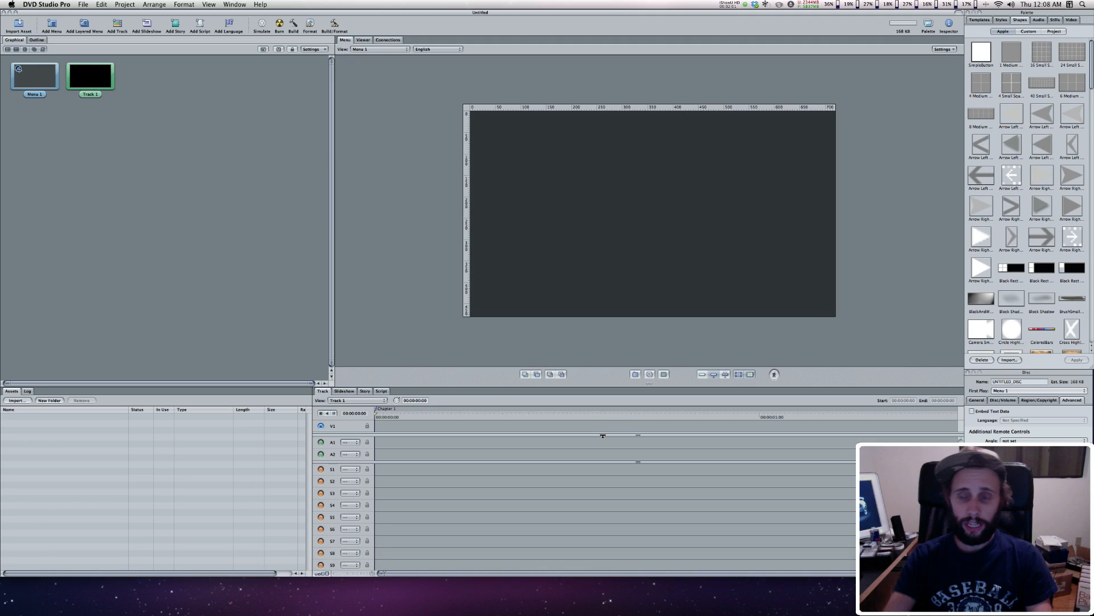
mouse_move(778, 174)
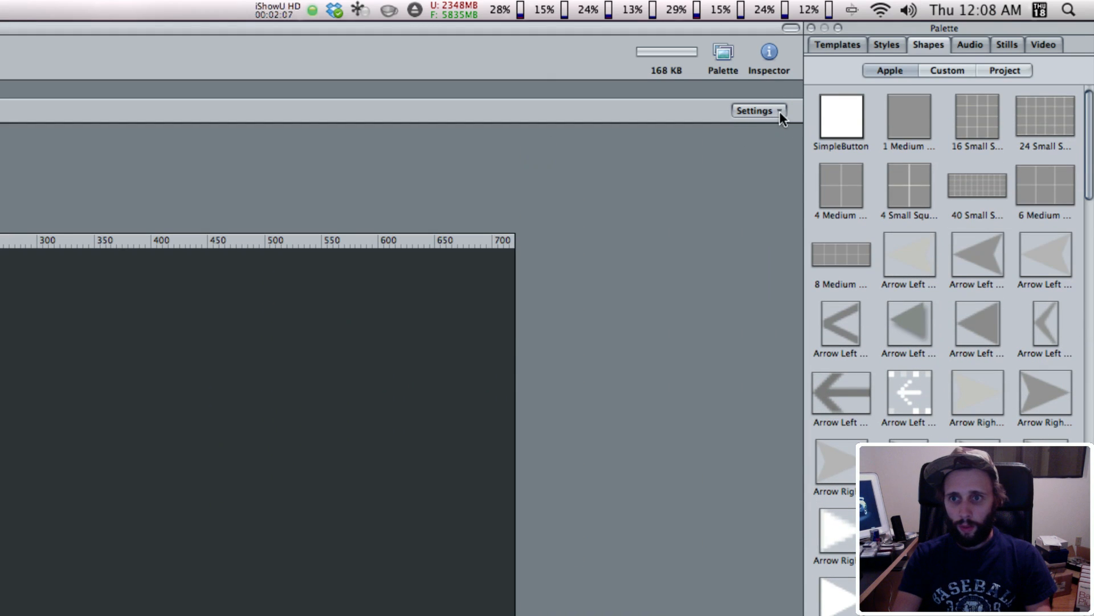
click(756, 111)
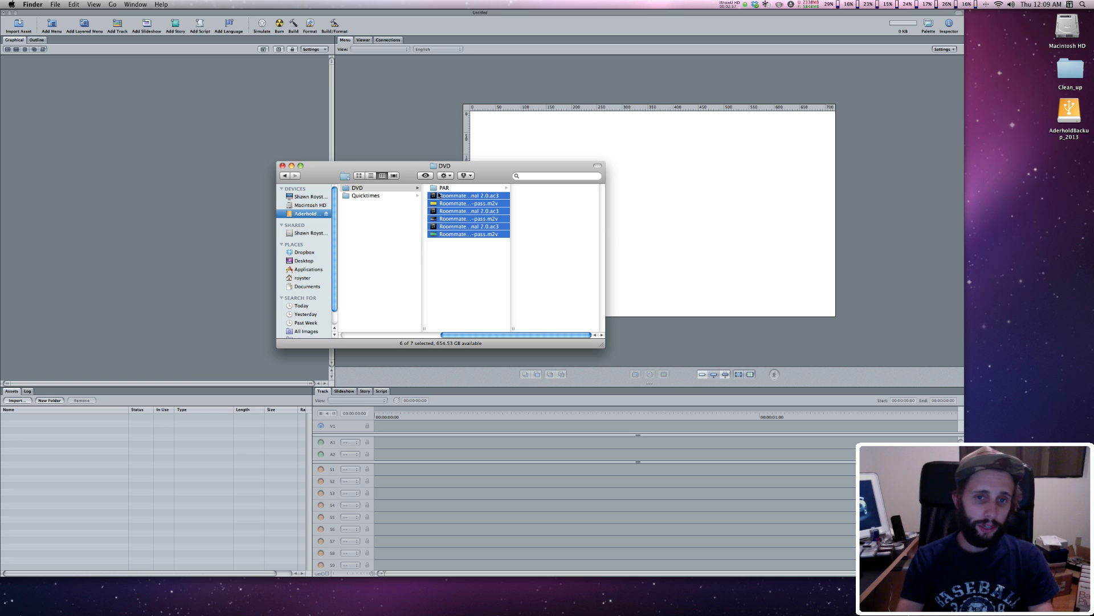
Step: Import the .m2v/.ac3 episode files, chapter PNGs and RoommatesDVD.png into Assets
drag(468, 214, 66, 481)
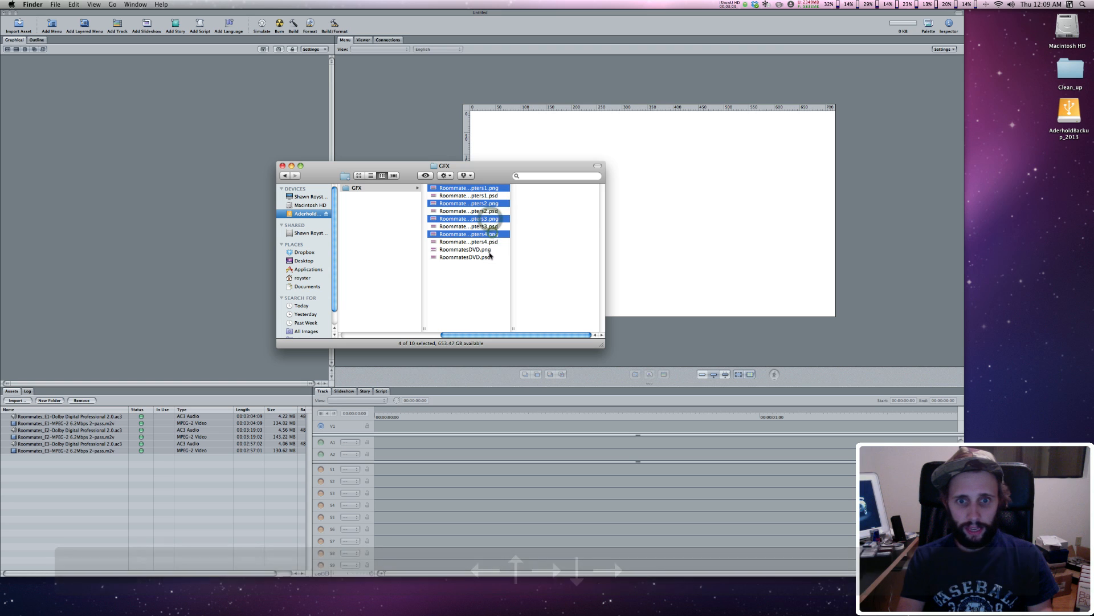
click(465, 250)
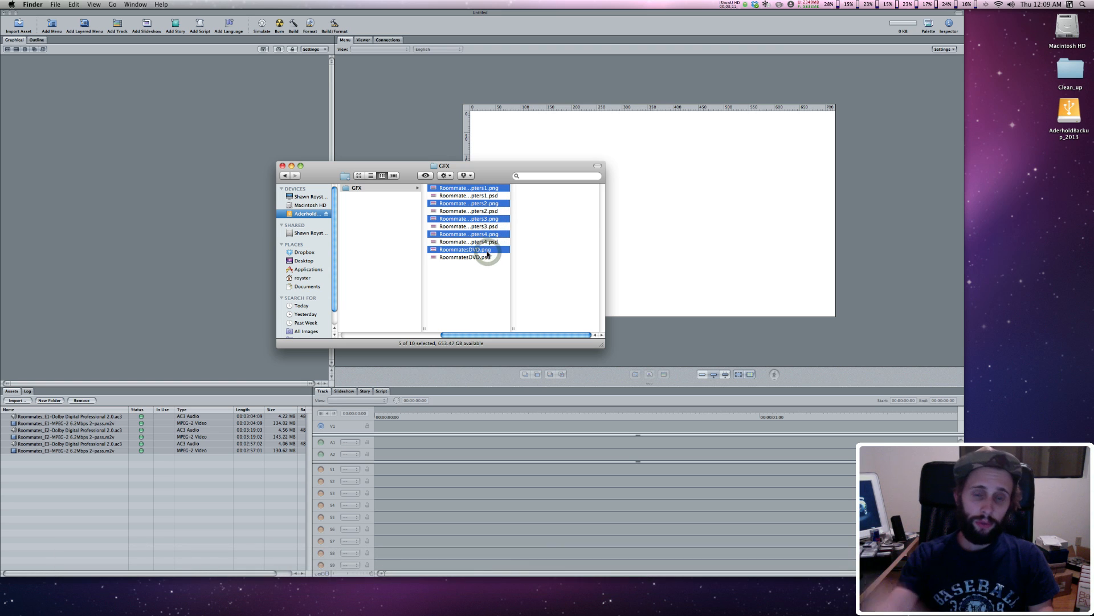
drag(467, 249, 76, 494)
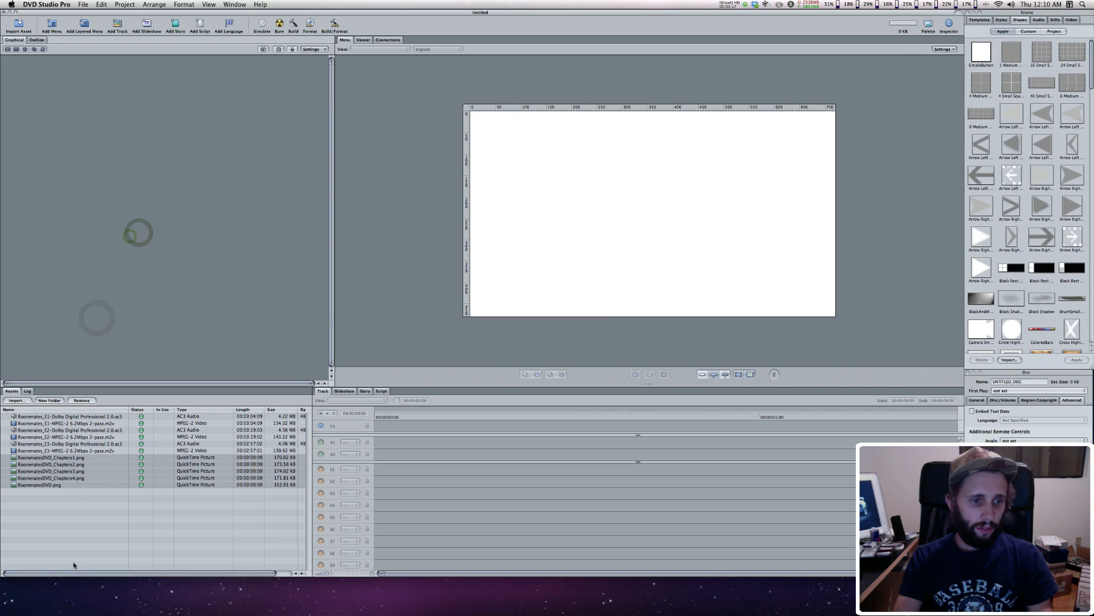
Step: Give the menu the RoommatesDVD.png background and rename it MAIN
click(52, 485)
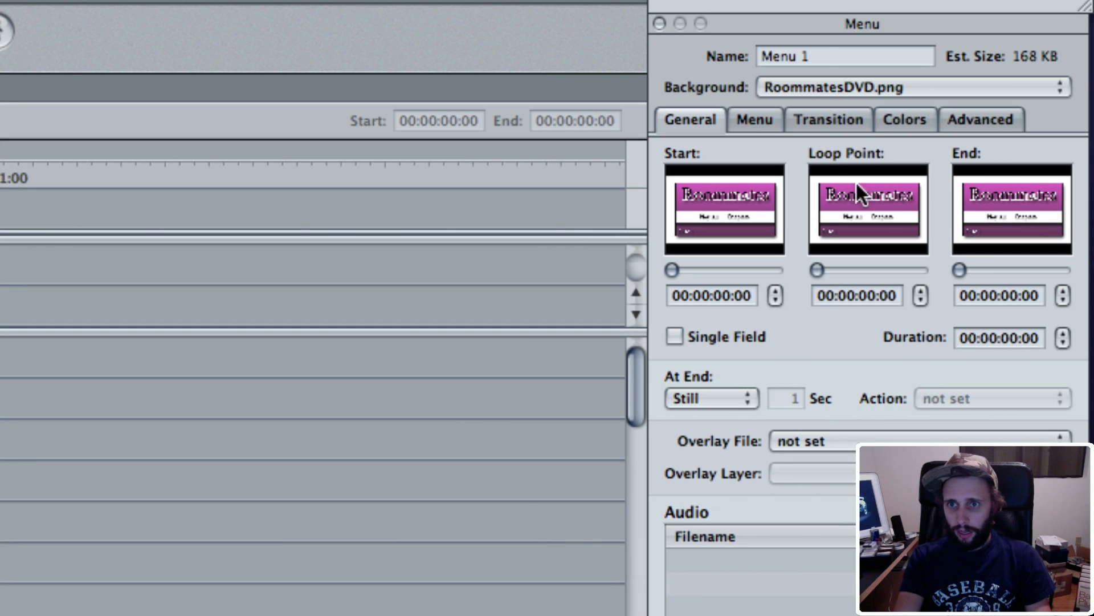
click(842, 56)
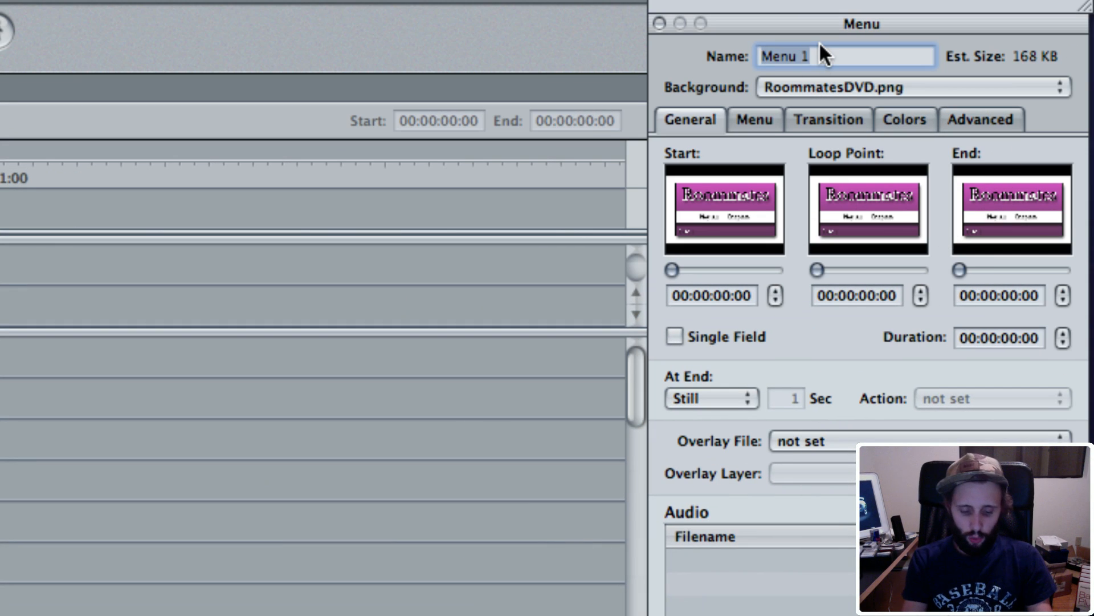
text(MAIN)
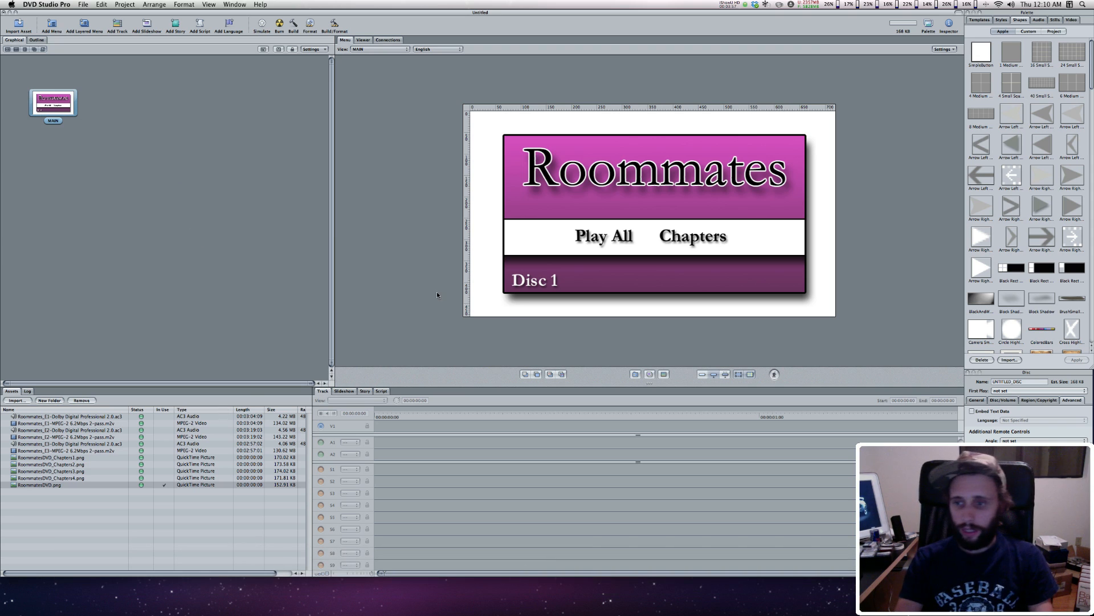
mouse_move(157, 194)
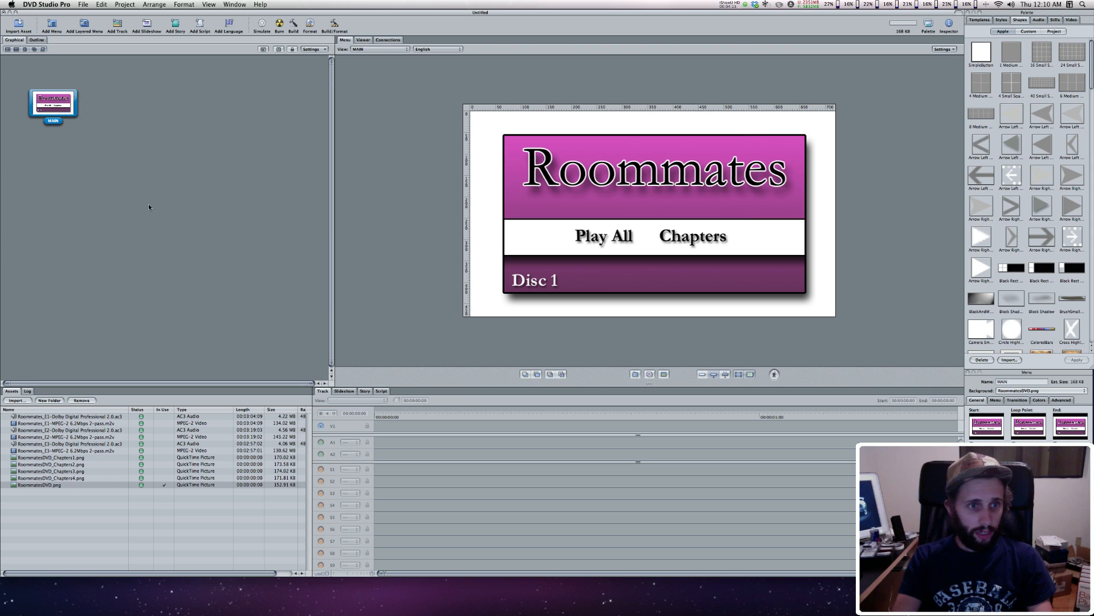
Step: Set the disc's First Play to MAIN and name the disc ROOMMATES
right_click(53, 101)
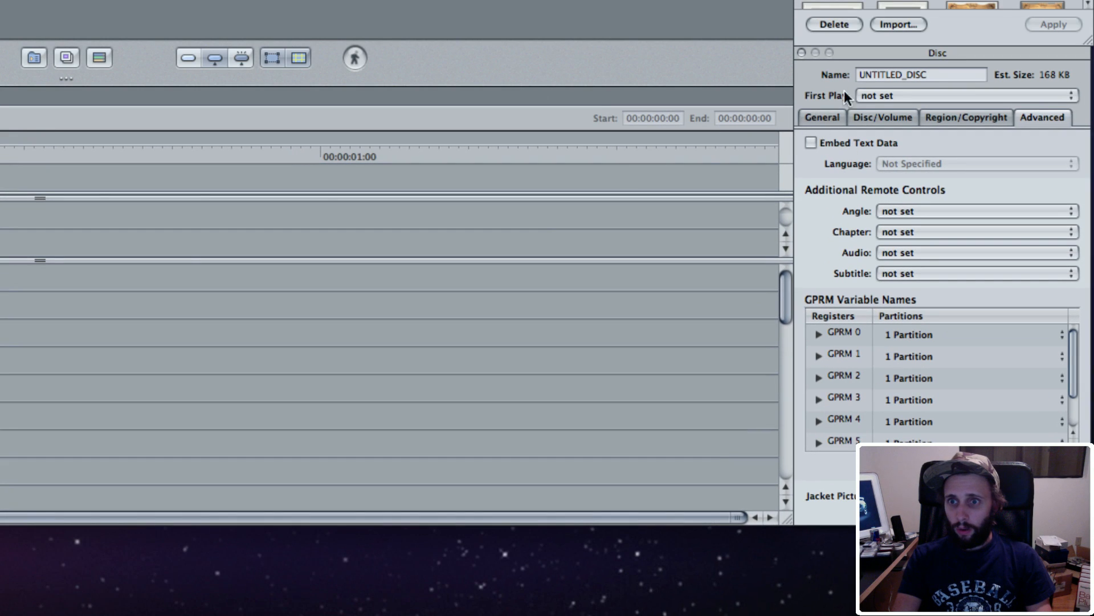
text(ROOMMATES)
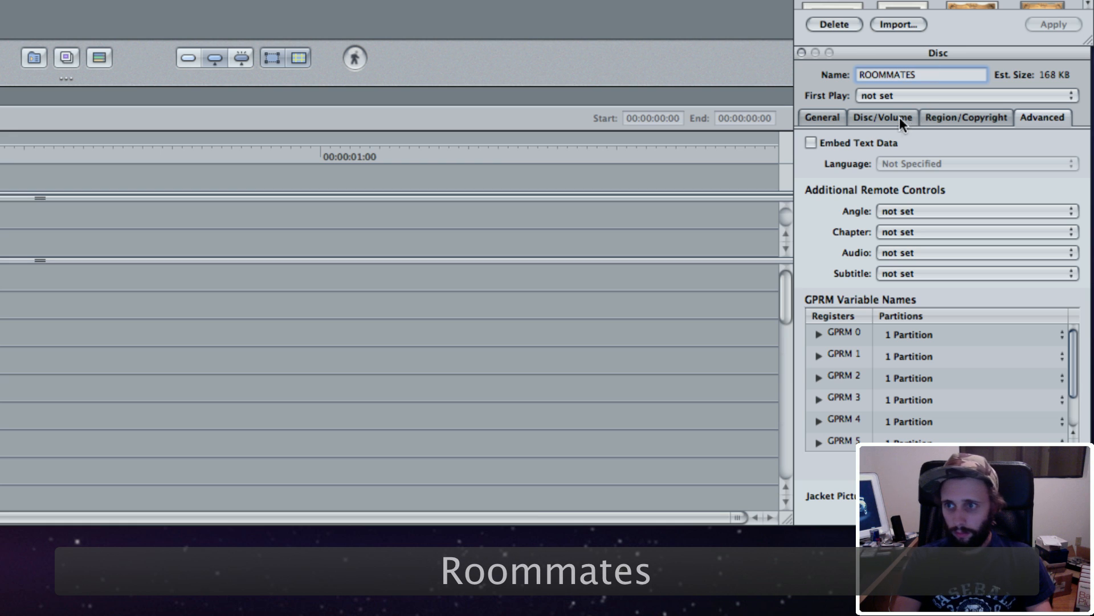
click(964, 96)
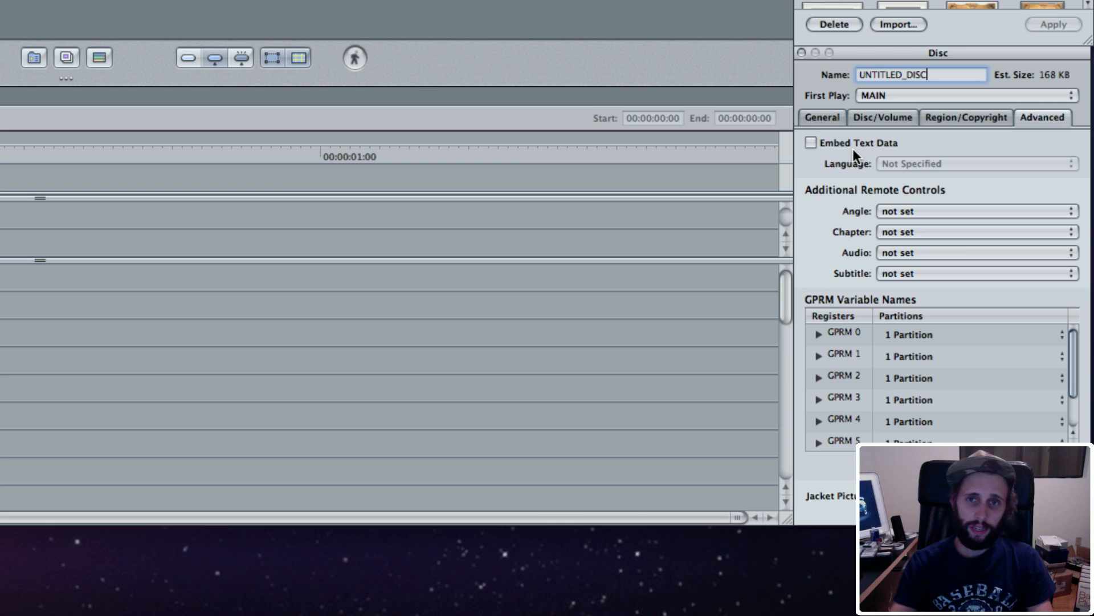
triple_click(920, 75)
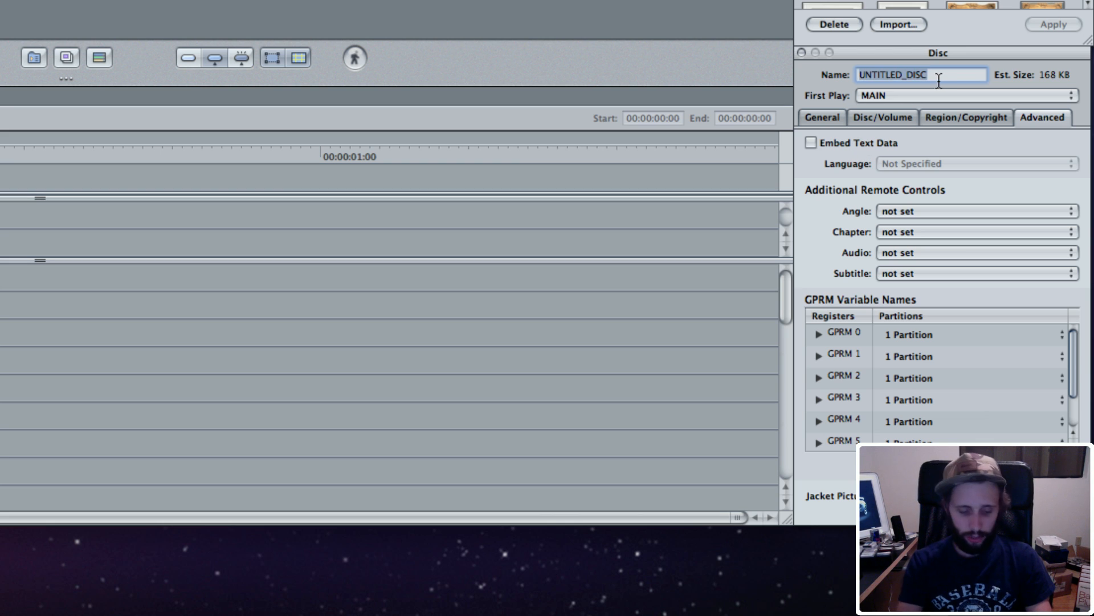
text(ROOMMATES)
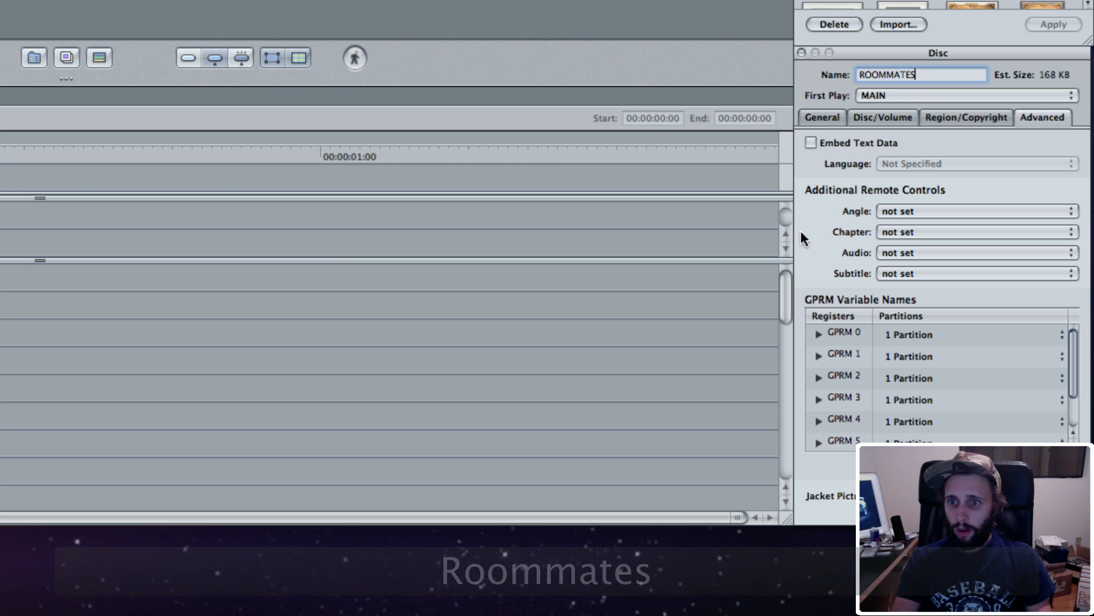
Step: Point the disc's remote Title, Menu and Return commands to MAIN
click(822, 116)
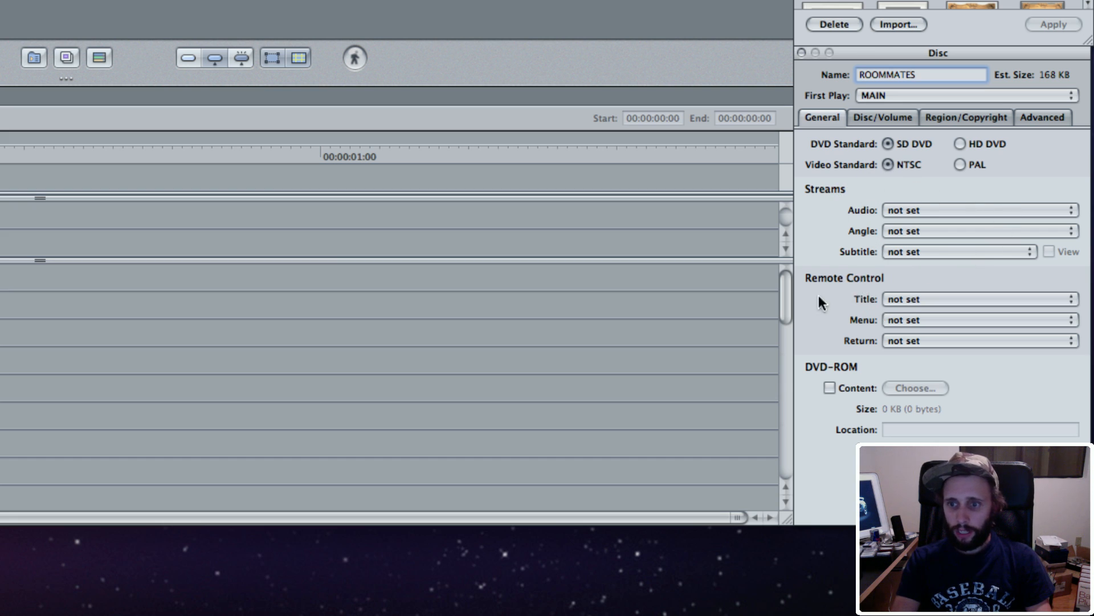
click(977, 299)
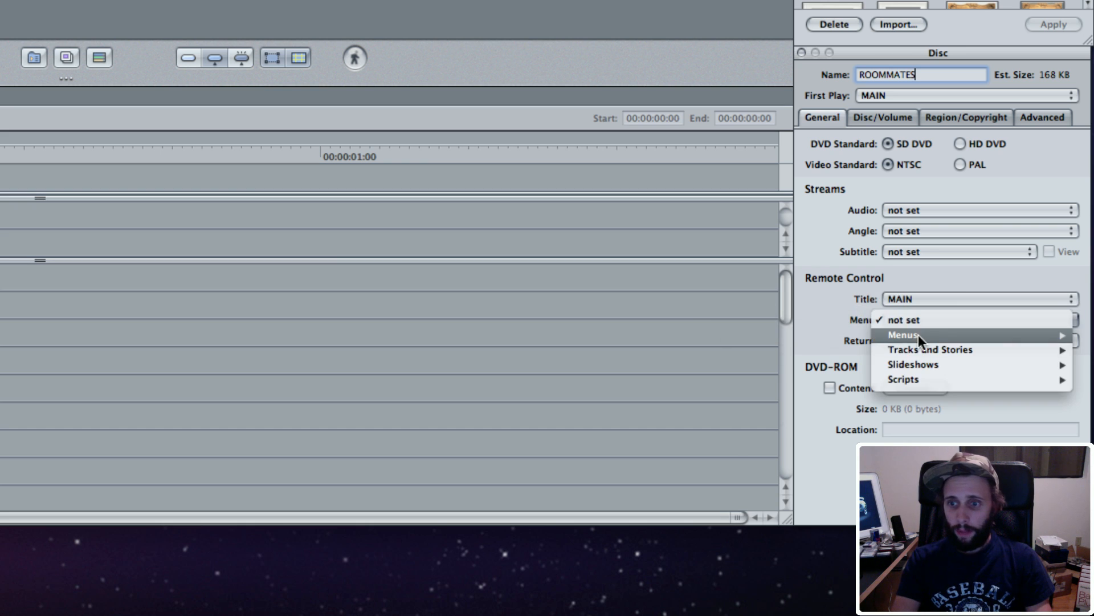
click(904, 334)
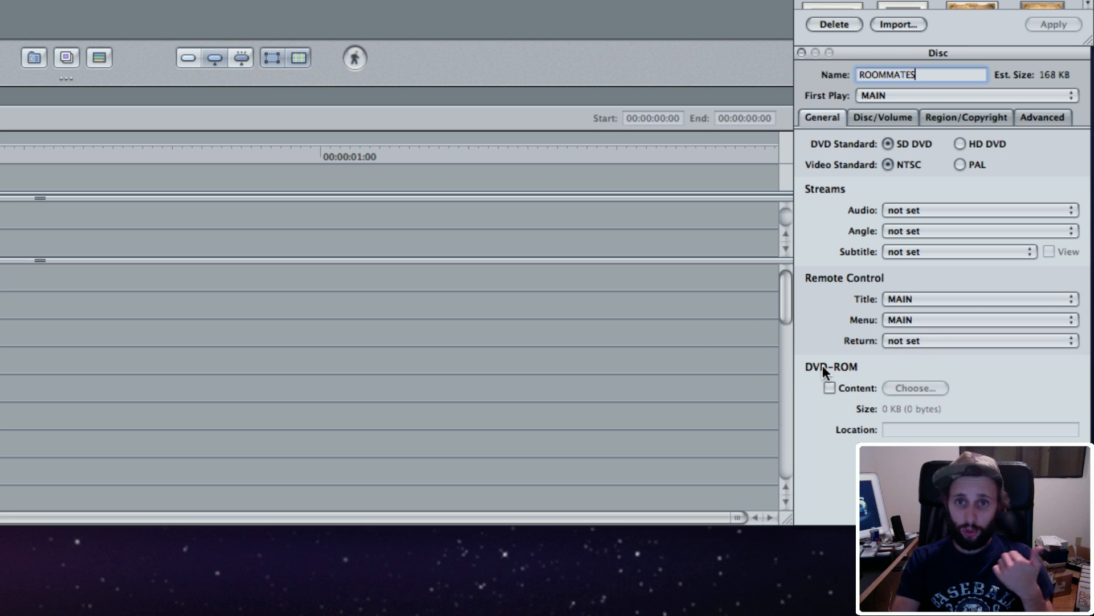
click(977, 340)
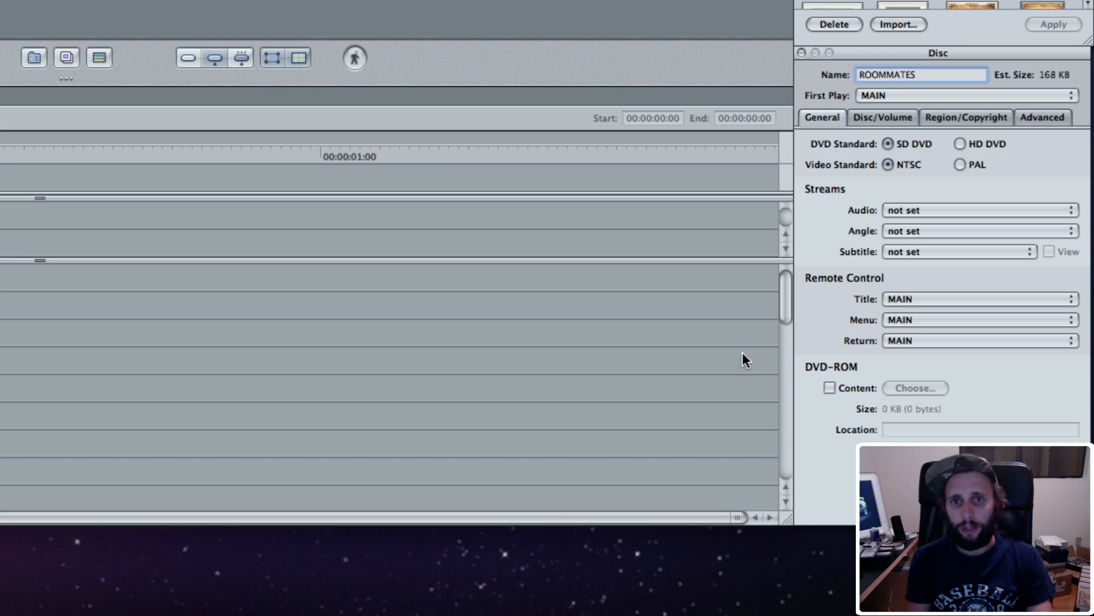
mouse_move(968, 357)
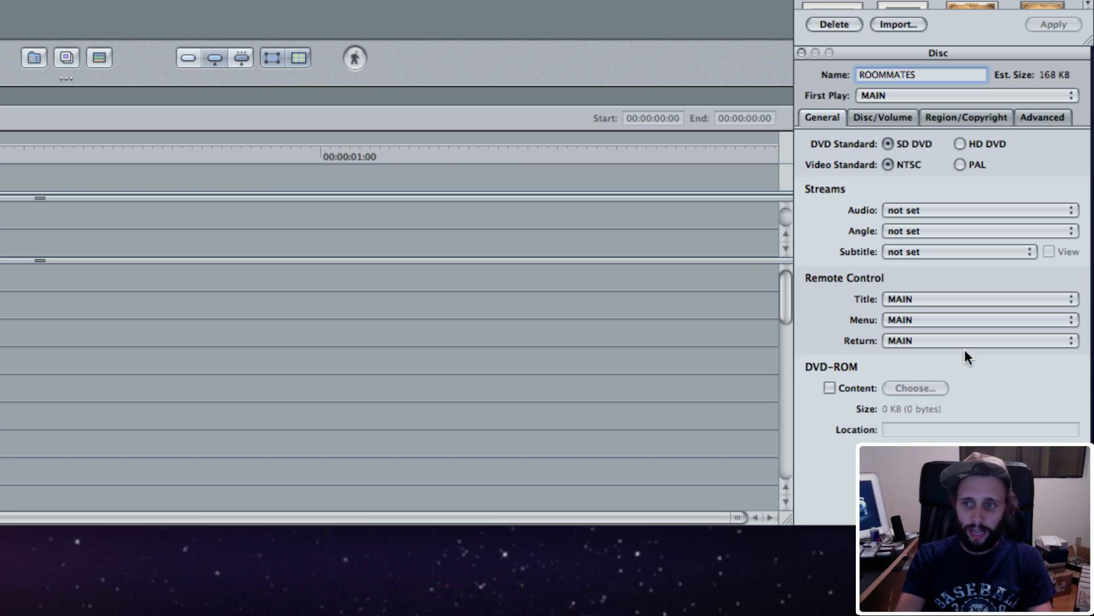
Step: Review the disc name and bring up the Disc/Volume layer and size settings
click(920, 75)
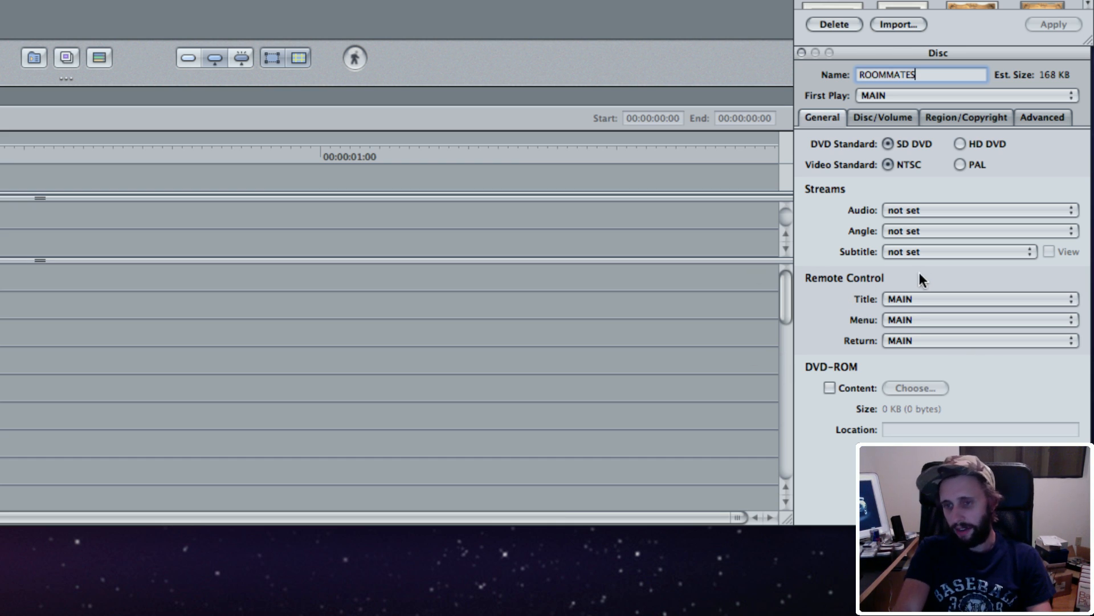
click(882, 118)
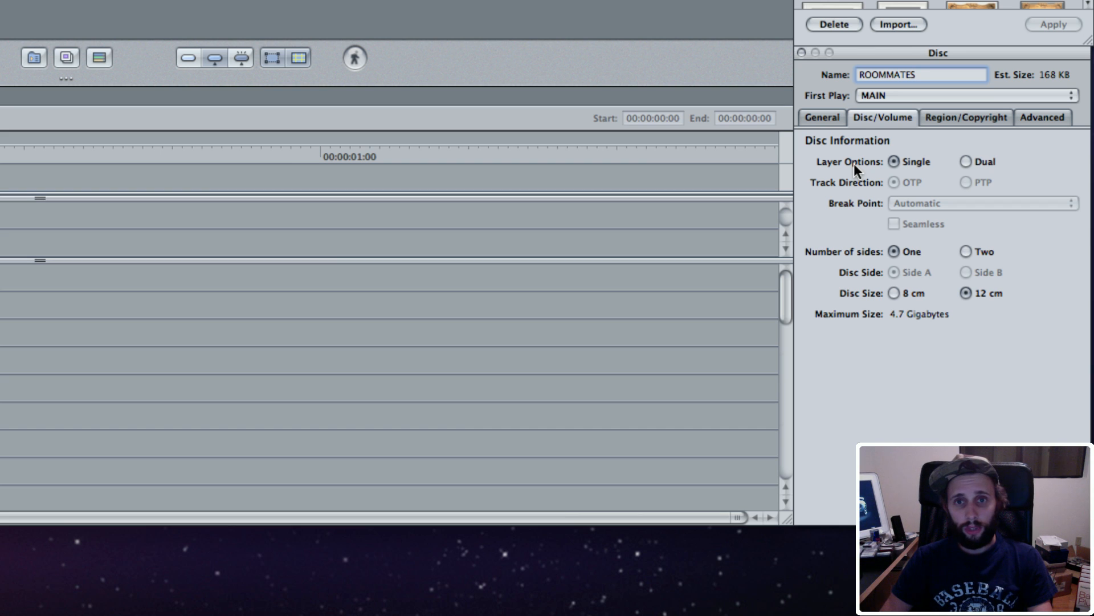
click(919, 75)
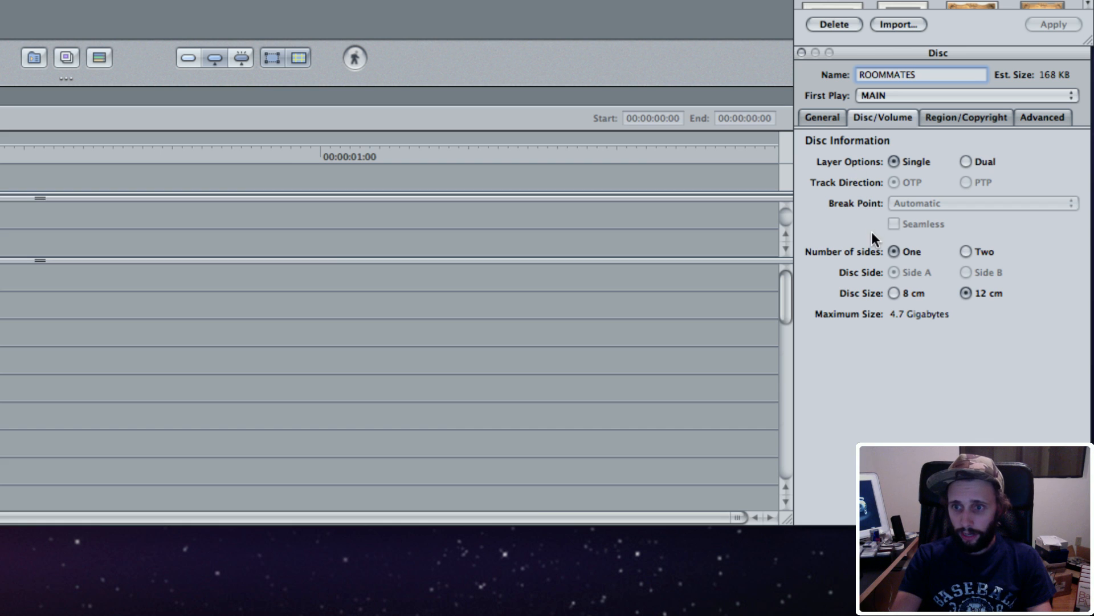
click(966, 117)
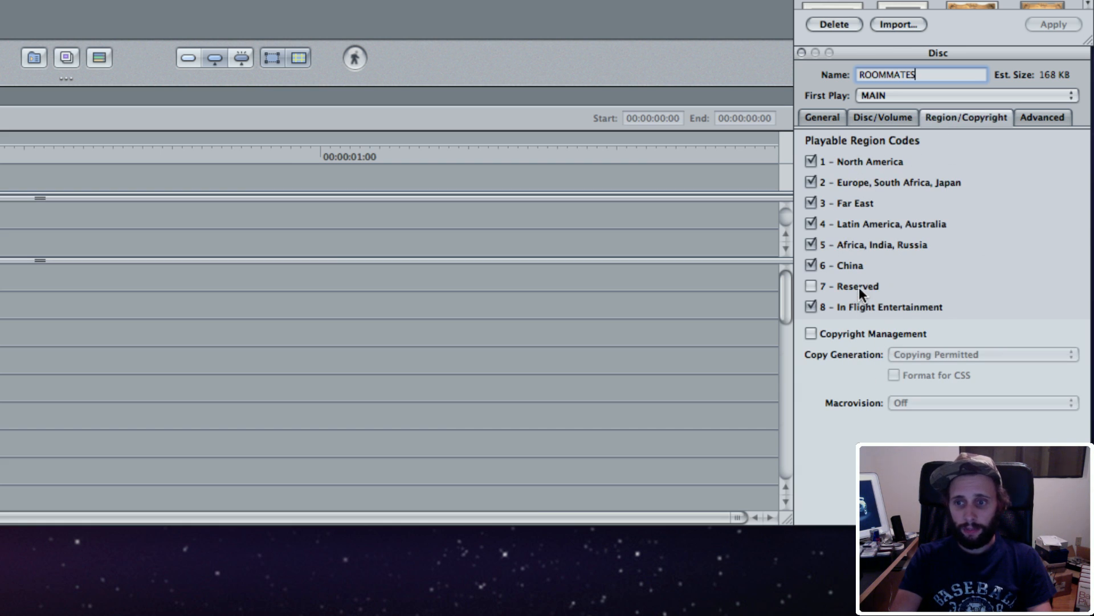
mouse_move(946, 262)
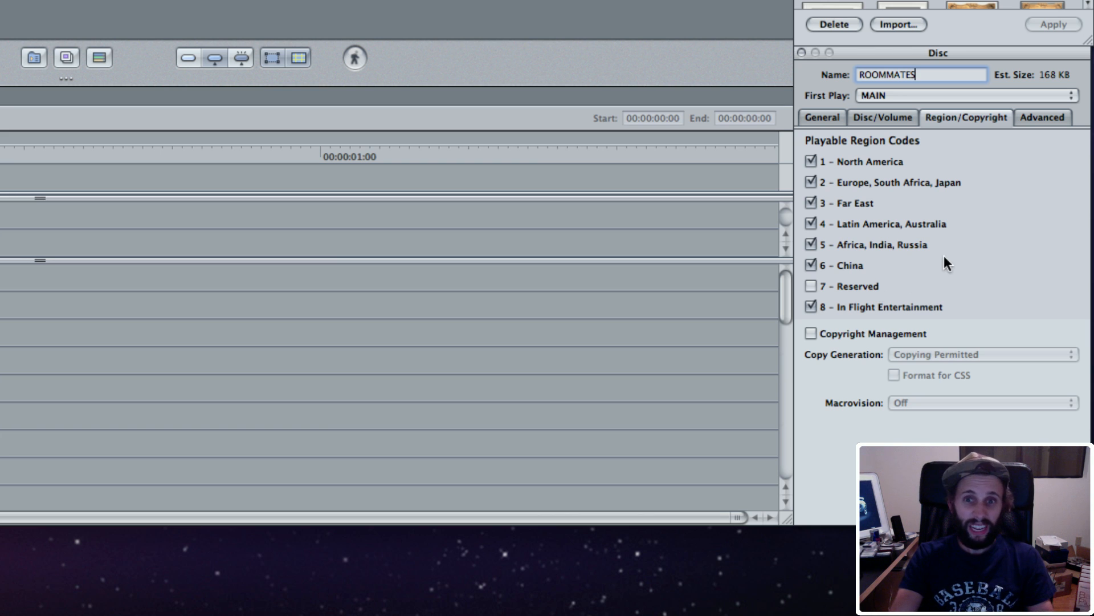
click(1042, 116)
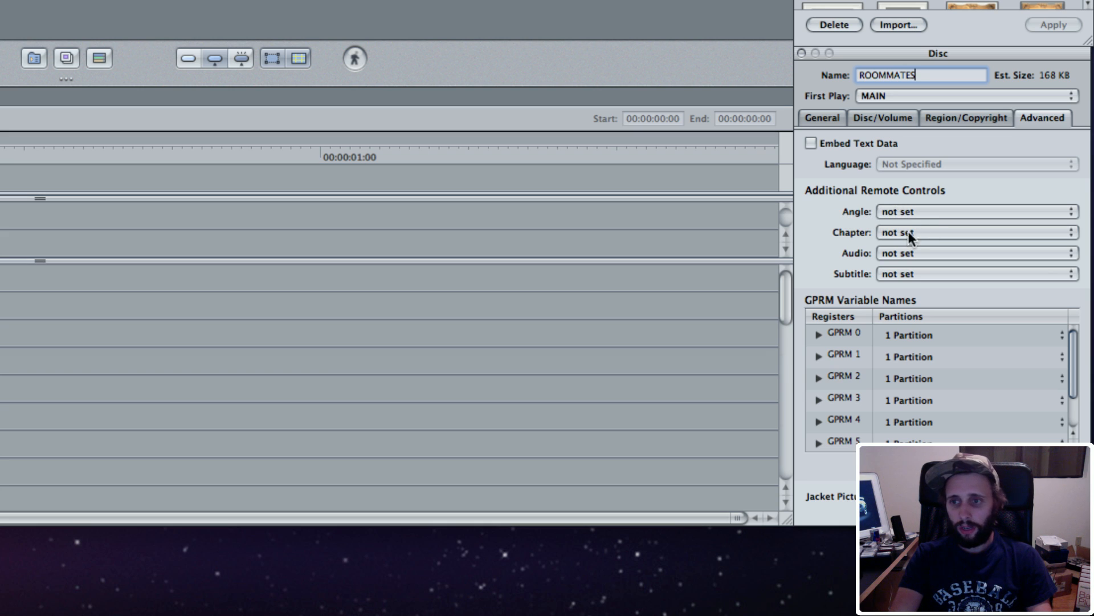
mouse_move(850, 219)
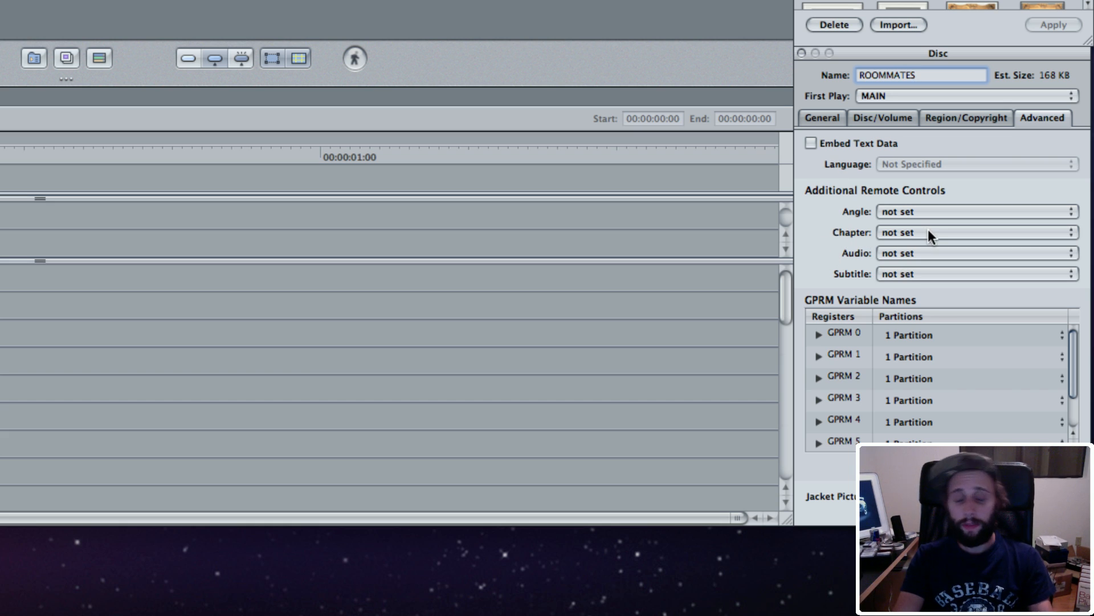
click(919, 76)
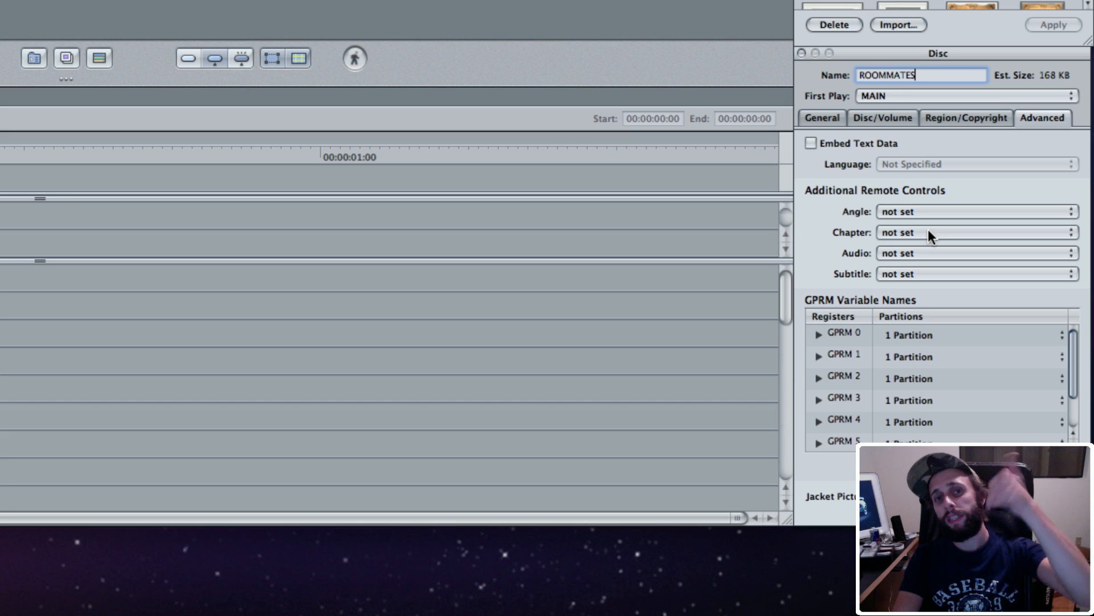
click(975, 232)
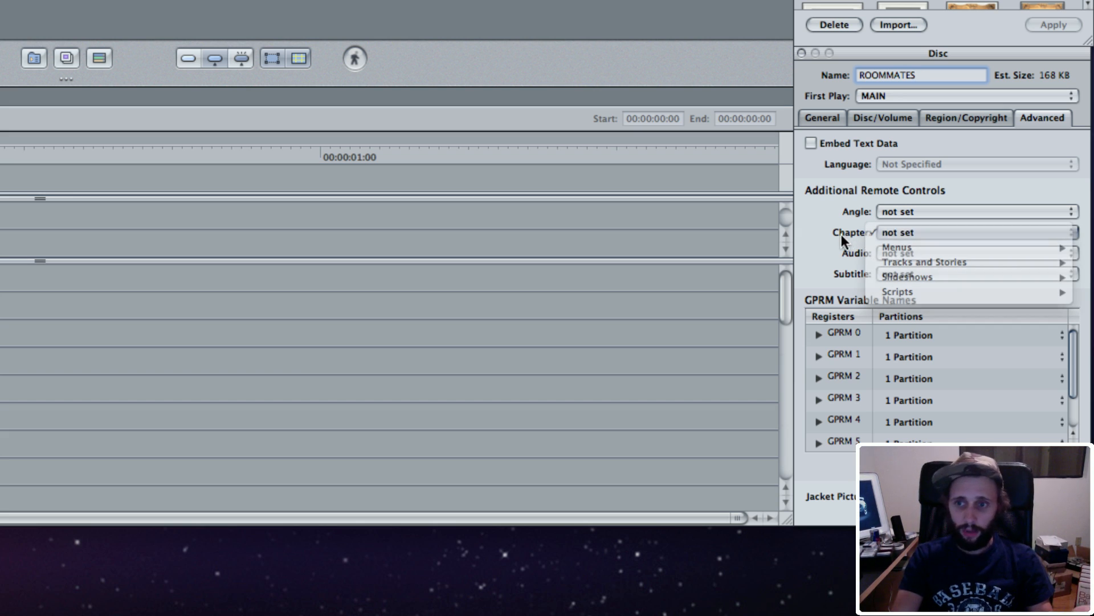
click(900, 232)
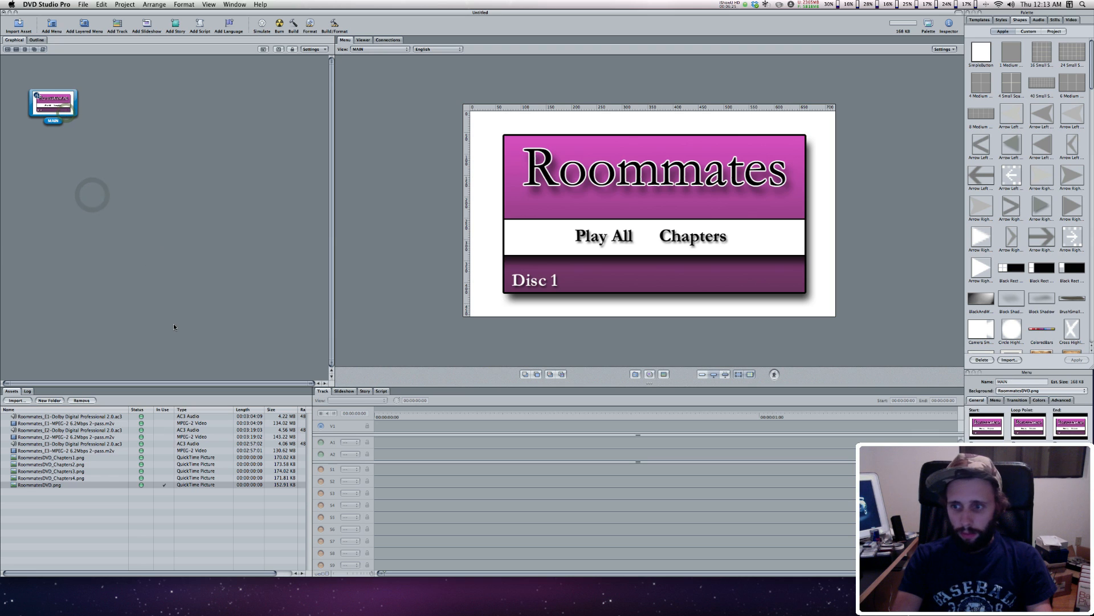
Step: Save the project as Roommates_DVD in the Projects folder
key(cmd+s)
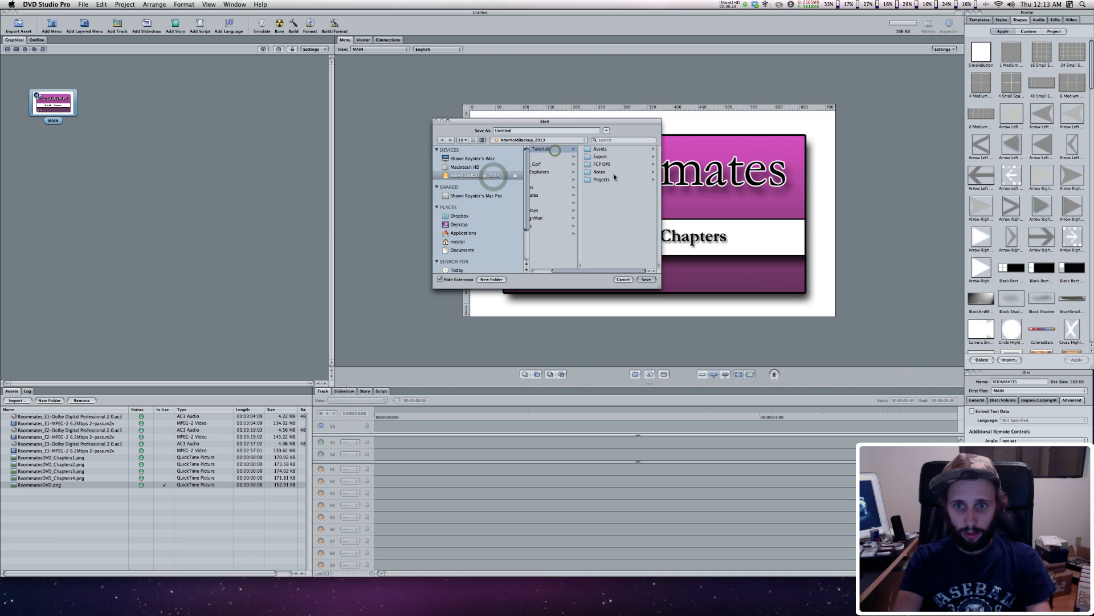
text(Roommates_DVD)
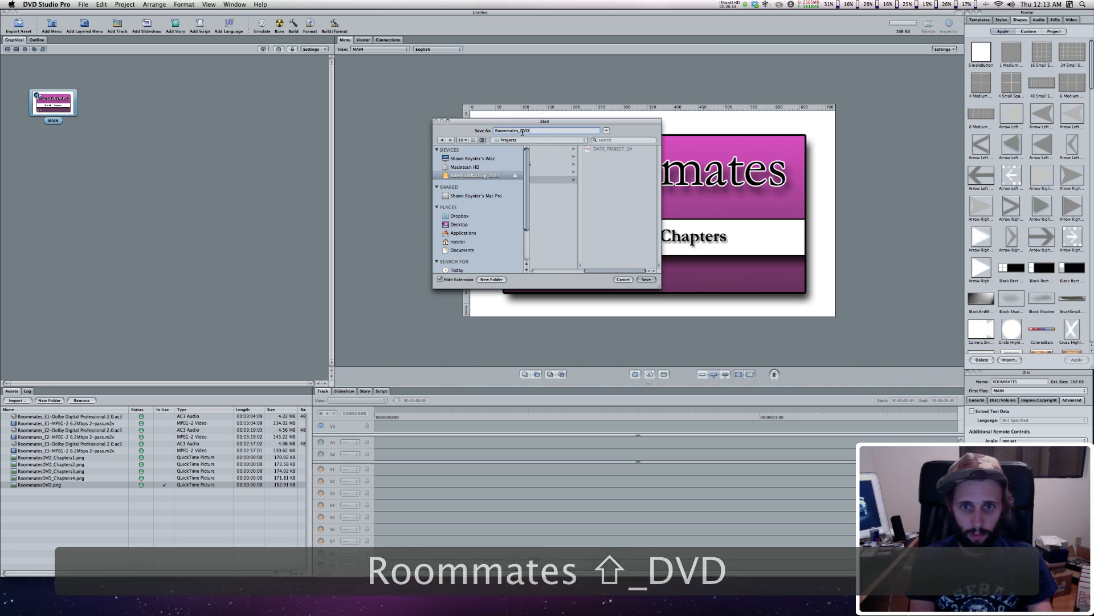
click(645, 279)
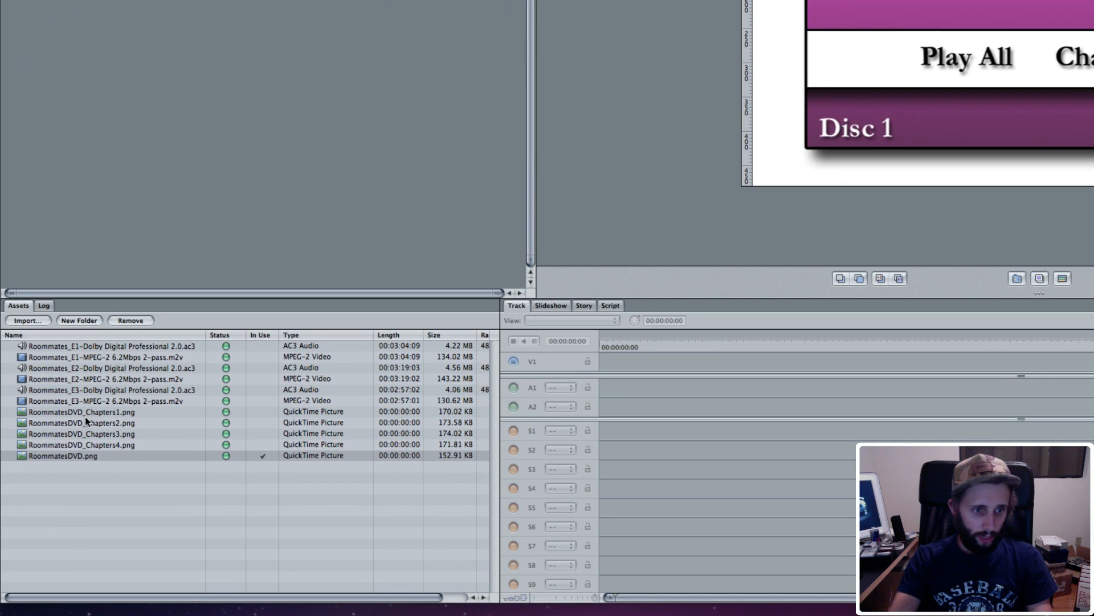
Step: Create tracks for episodes E2 and E3 from their MPEG-2 assets alongside E1
click(13, 336)
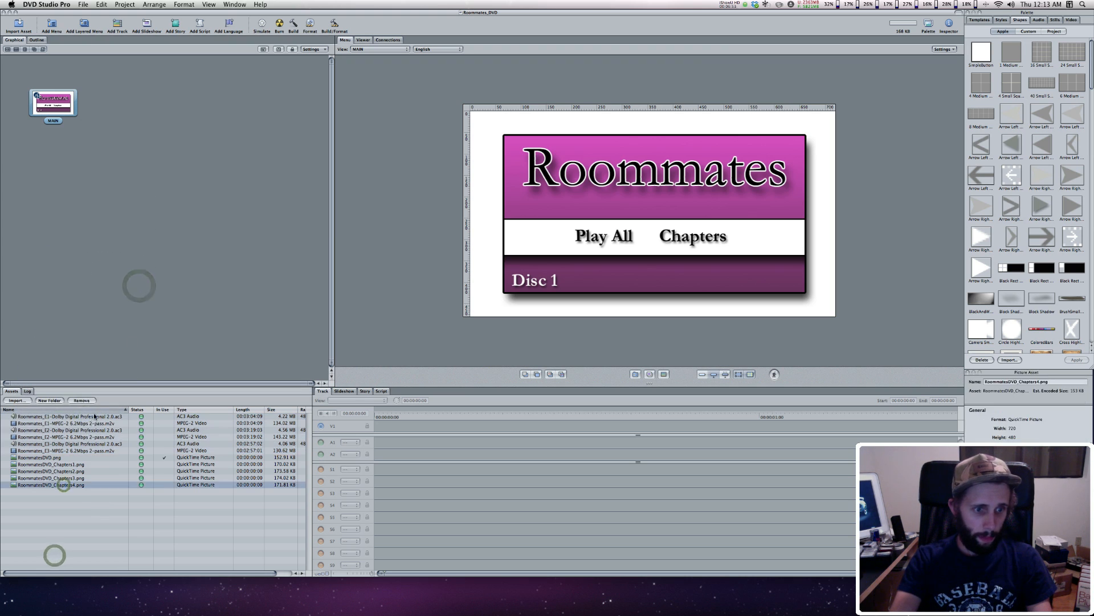
click(63, 422)
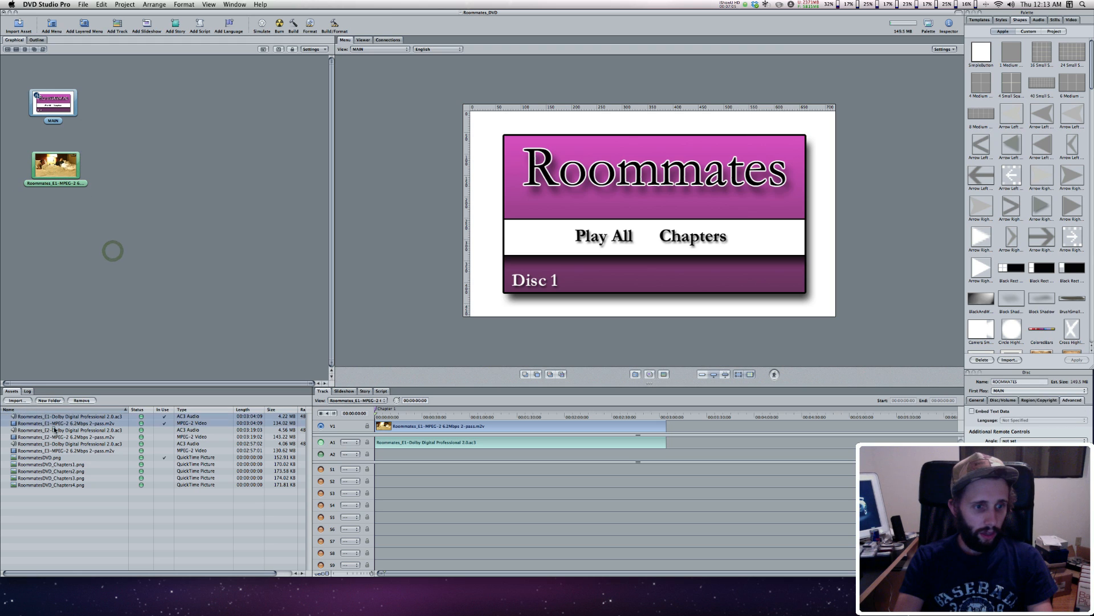
click(54, 224)
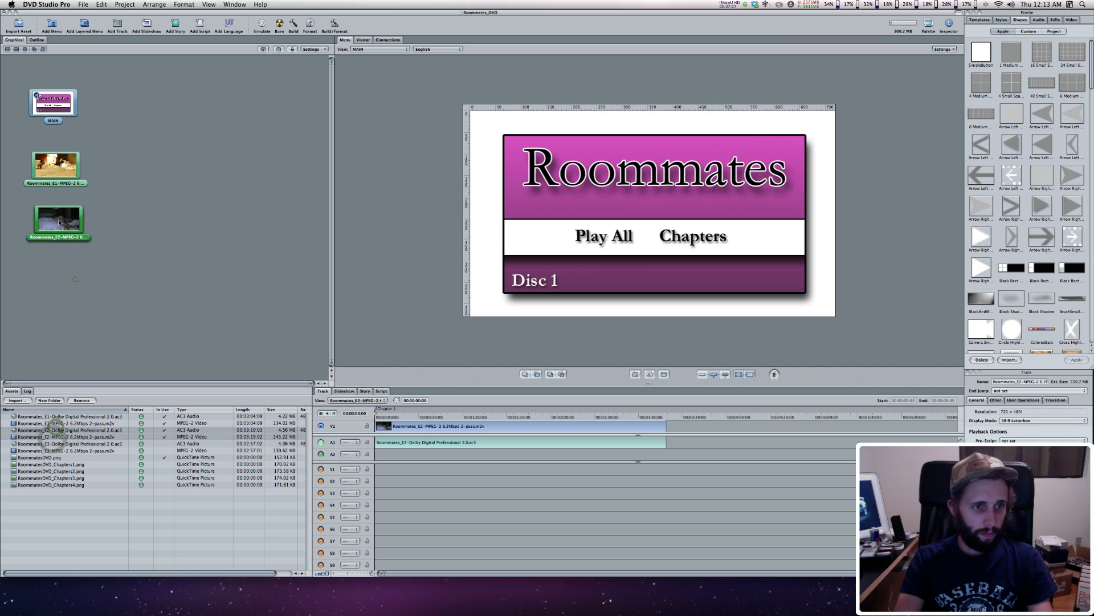
click(66, 444)
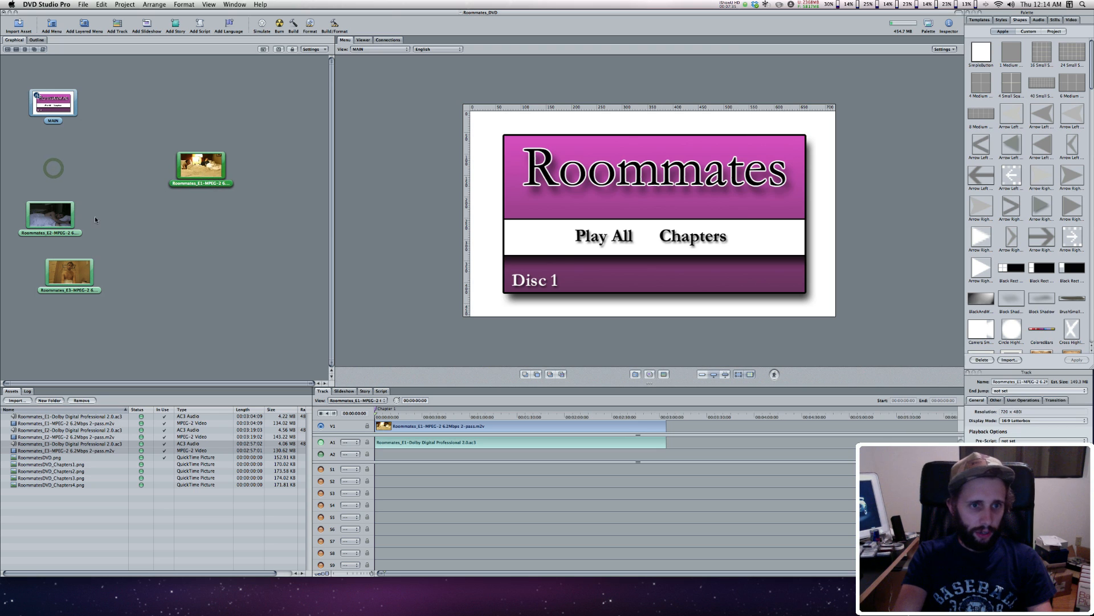
Step: Stack the episode track tiles in a column and browse the Palette's highlight shapes
drag(49, 217, 201, 206)
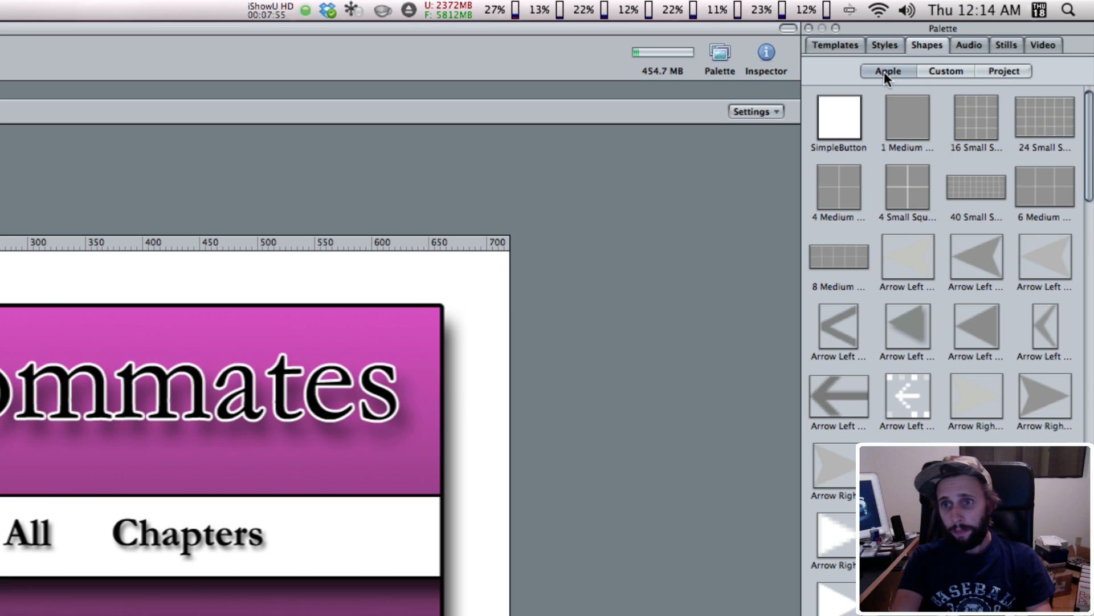
scroll(down, 3)
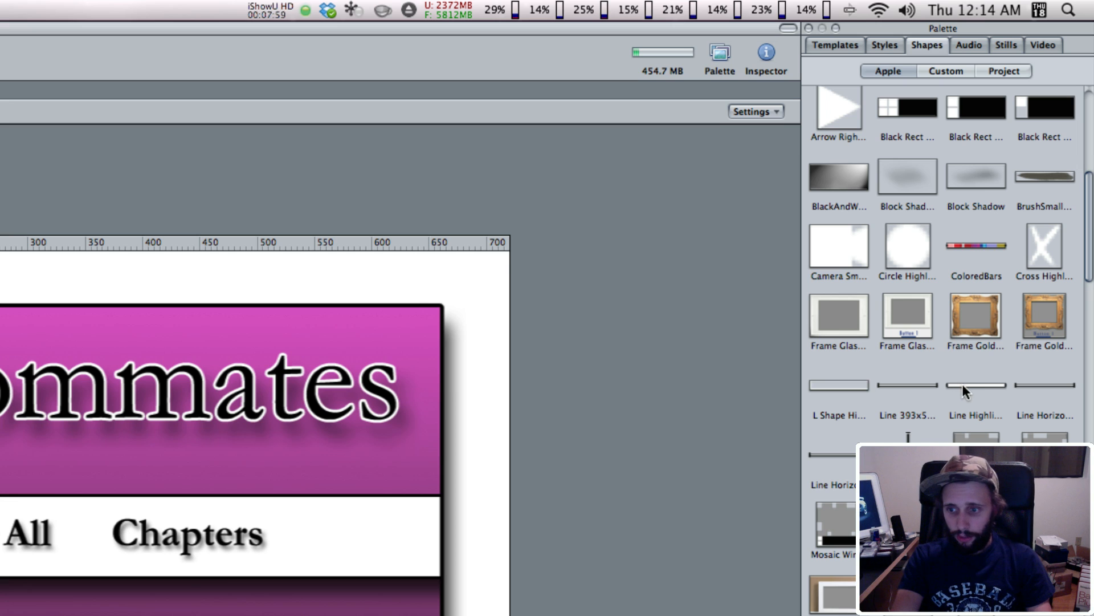
scroll(down, 3)
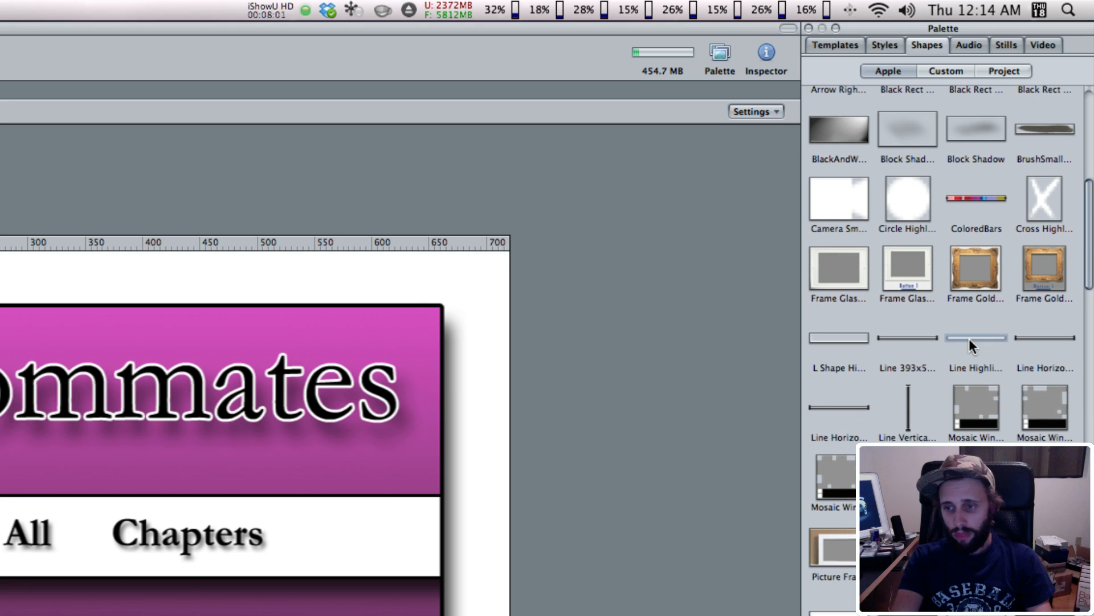
mouse_move(974, 346)
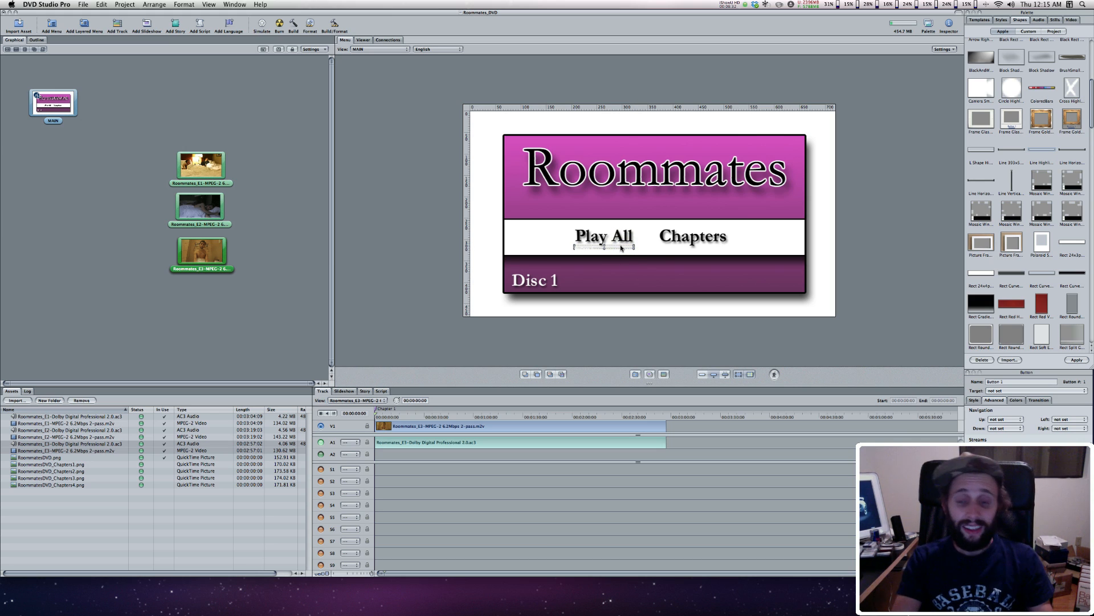
mouse_move(617, 263)
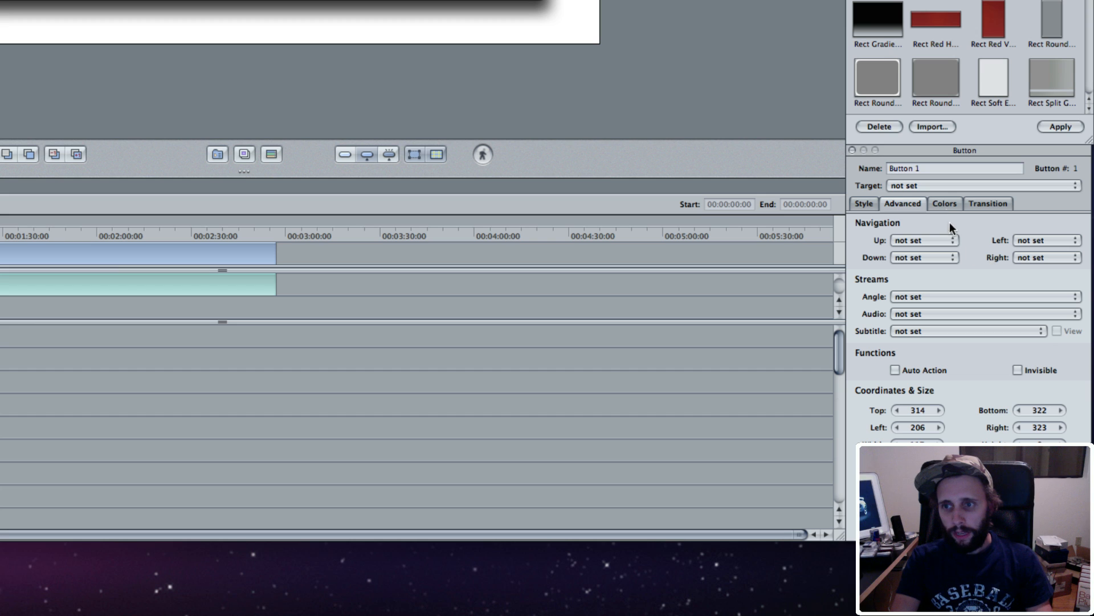
Step: Give the Play All button a red Line Highlight 64x4 underline for its selected state
click(944, 203)
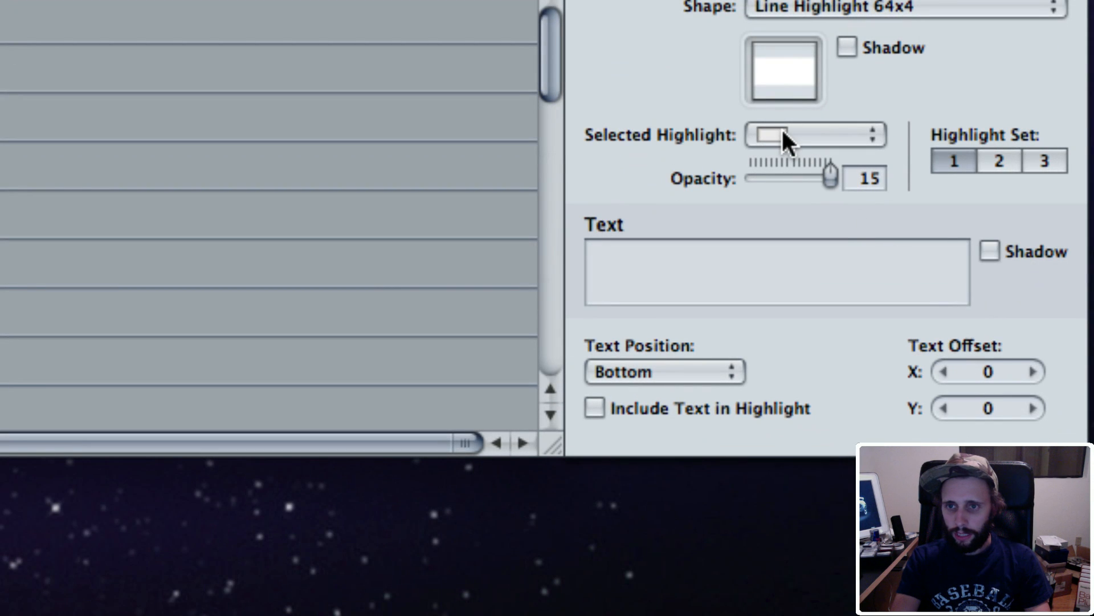
click(813, 134)
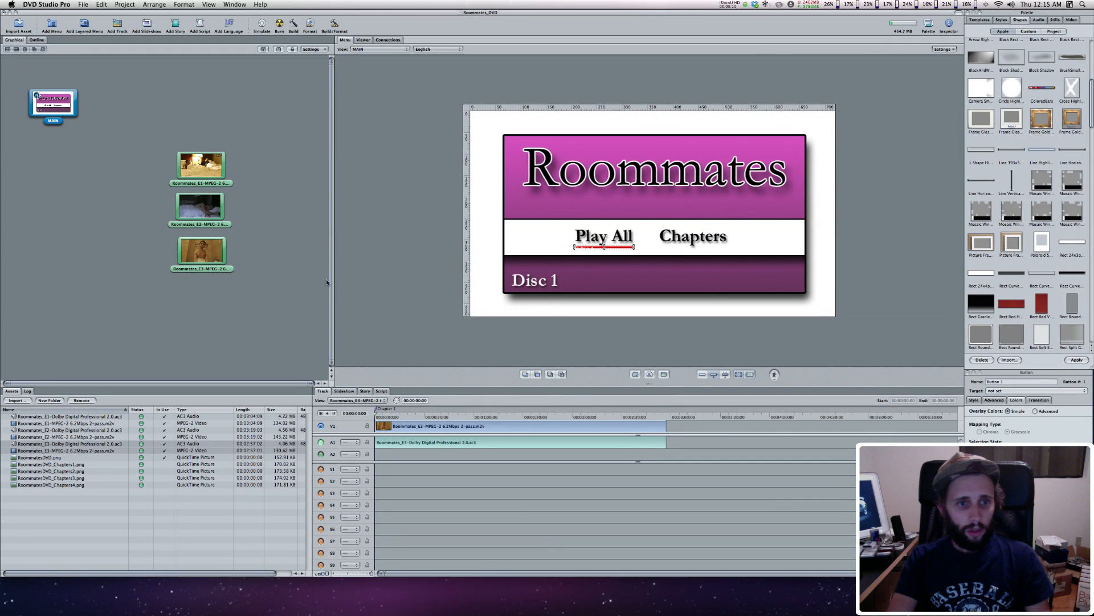
Step: Target the Play All button at the Roommates_E1 MPEG-2 6.2Mbps 2-pass track
click(52, 104)
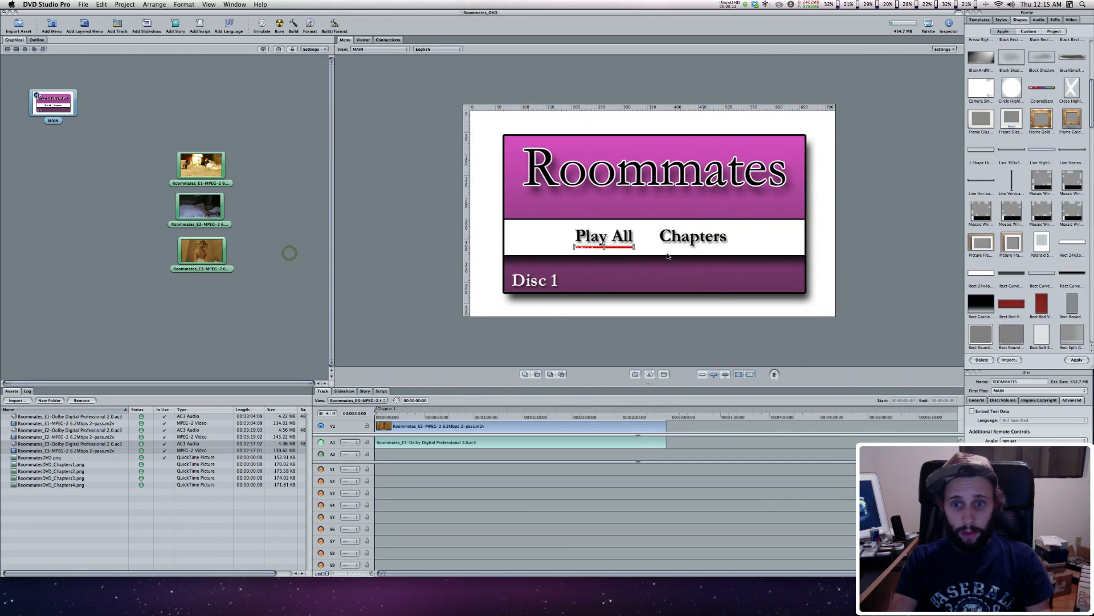
click(603, 236)
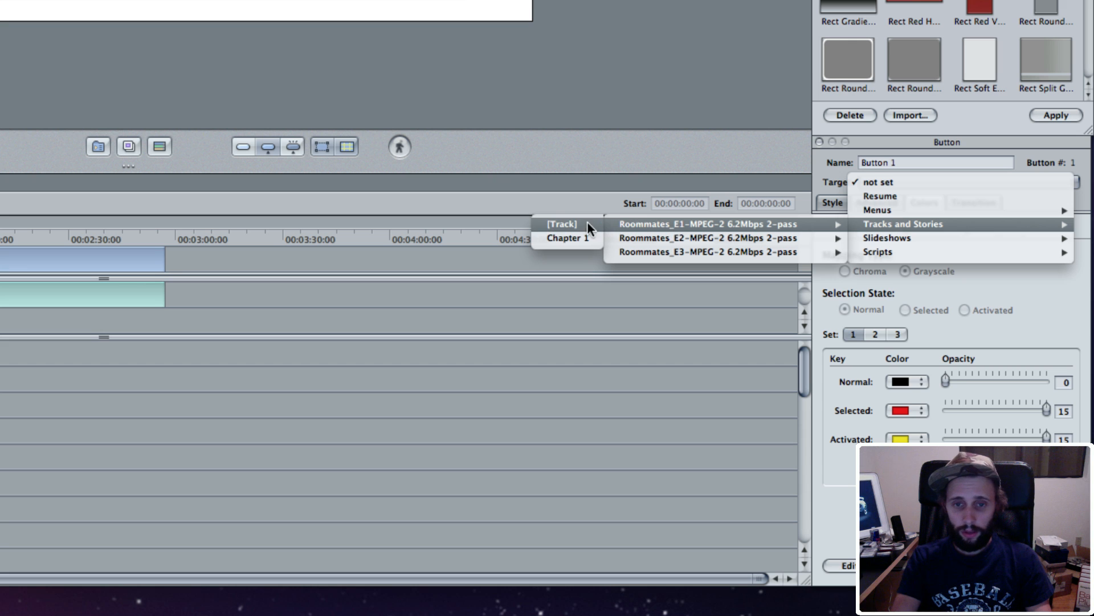
click(705, 223)
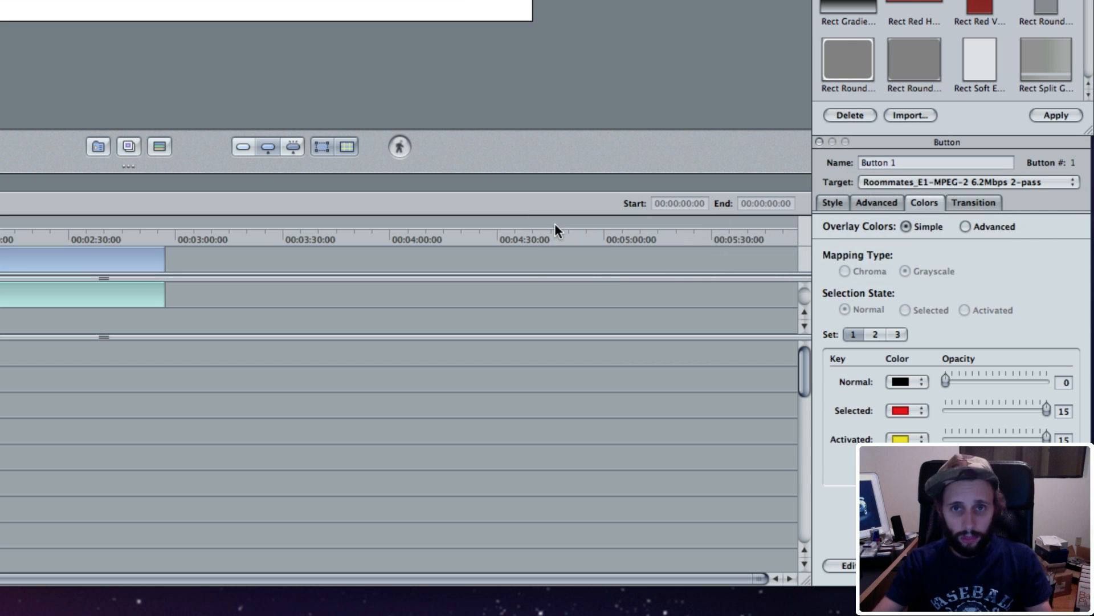
mouse_move(571, 229)
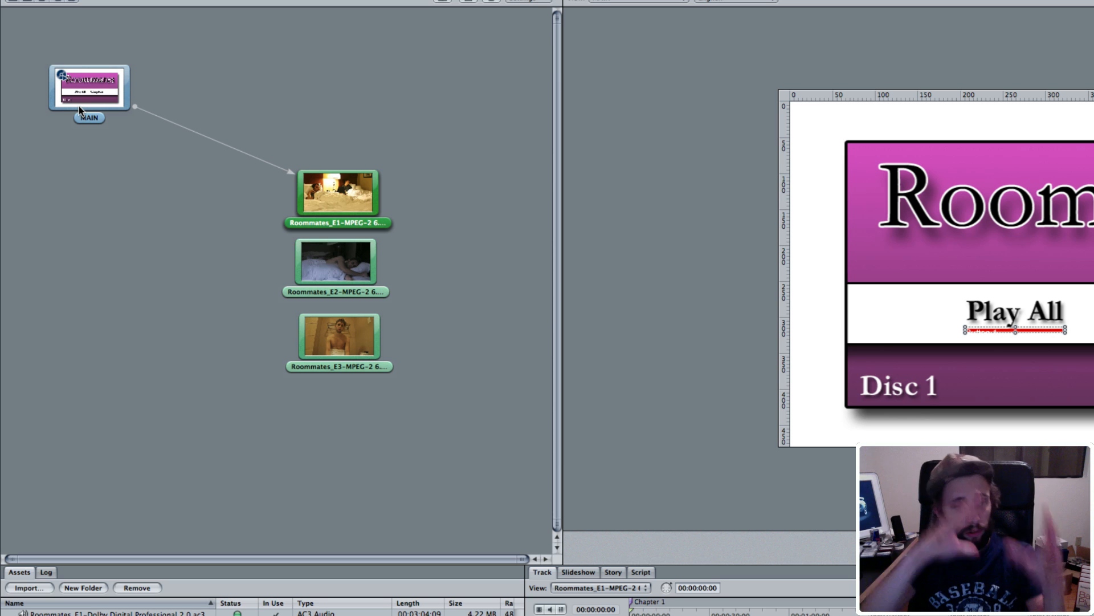
mouse_move(88, 105)
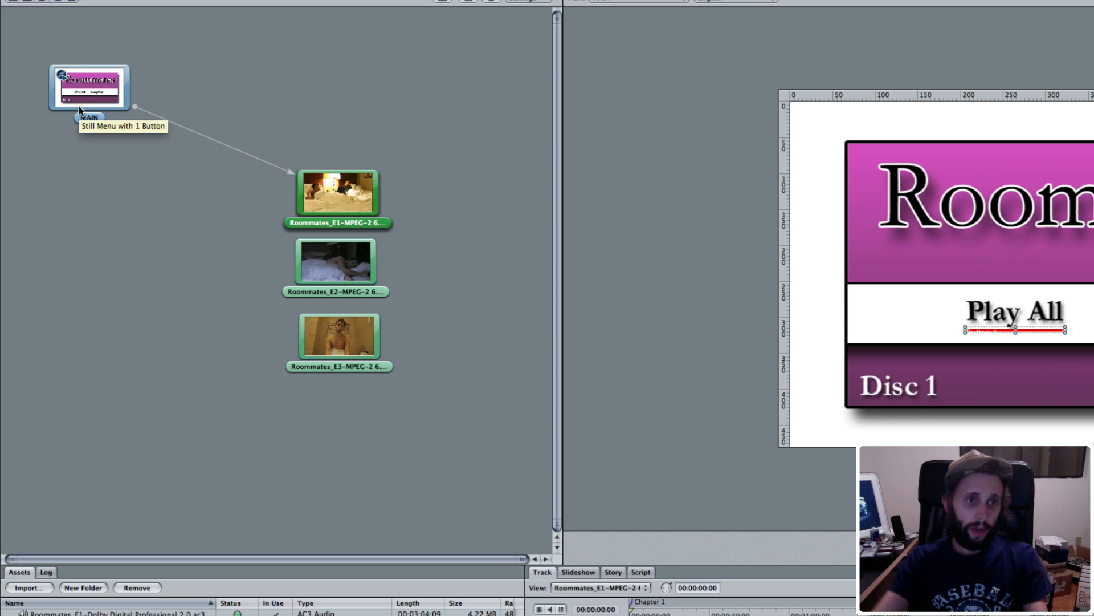
mouse_move(136, 114)
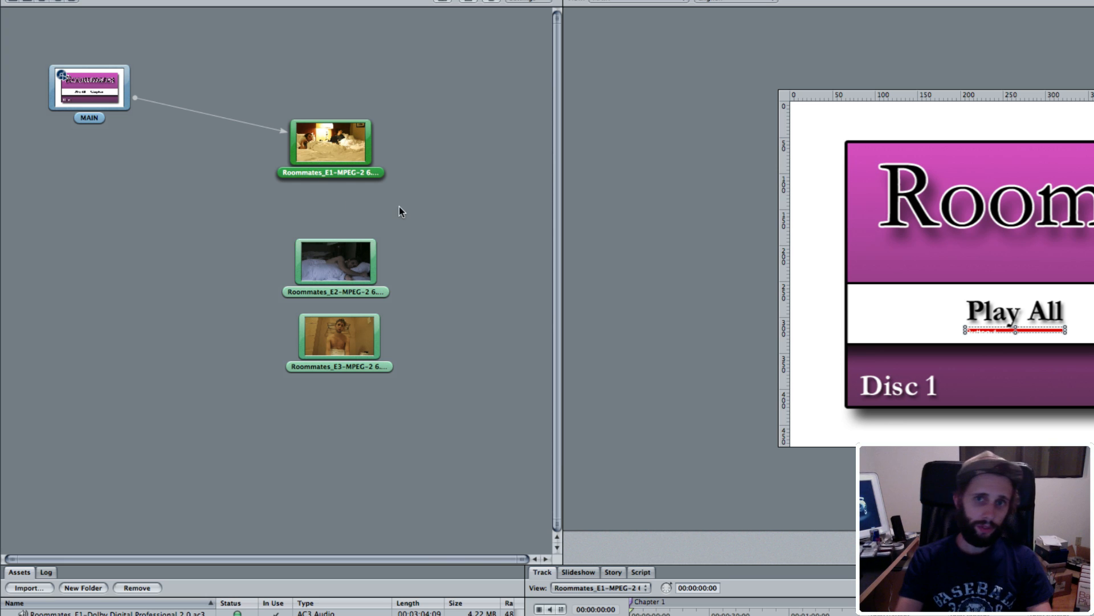
mouse_move(369, 195)
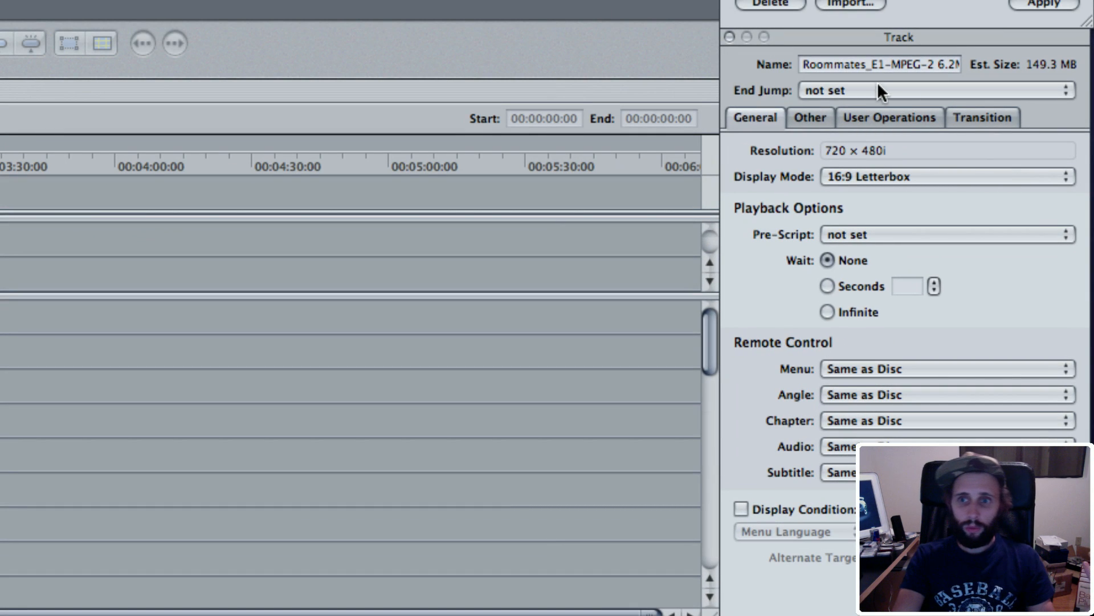
Step: Set End Jumps so E1 plays into E2, E2 into E3, and E3 returns to MAIN
click(935, 92)
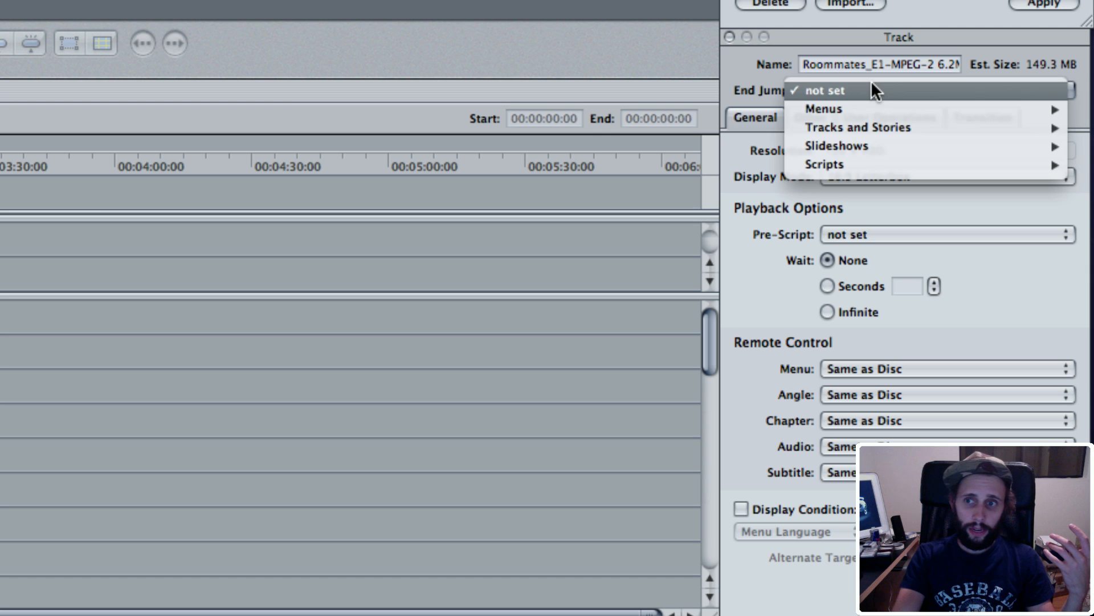
mouse_move(860, 127)
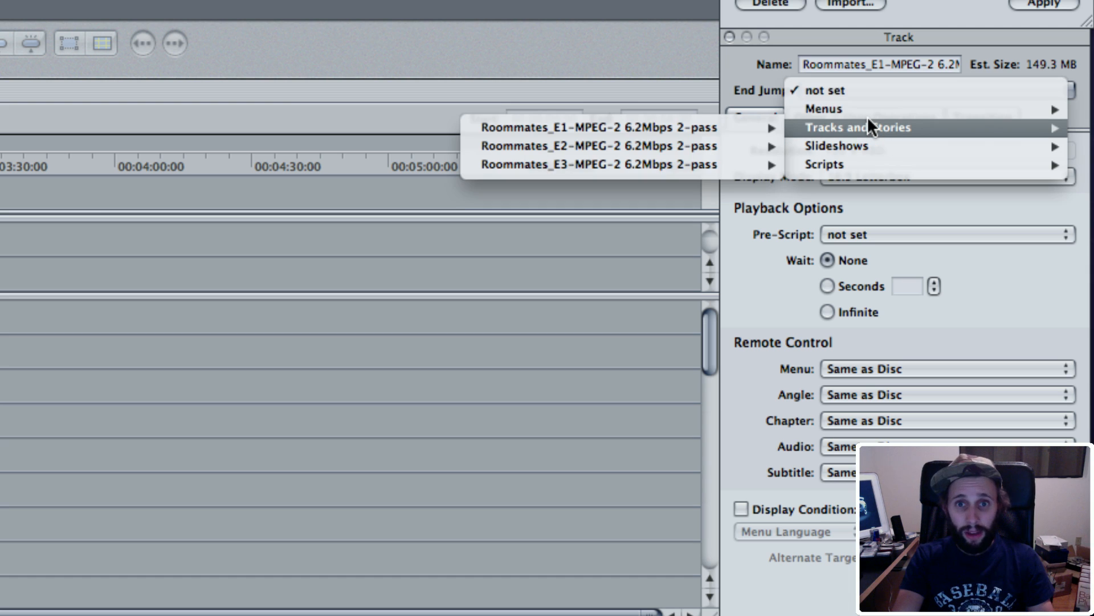
mouse_move(594, 166)
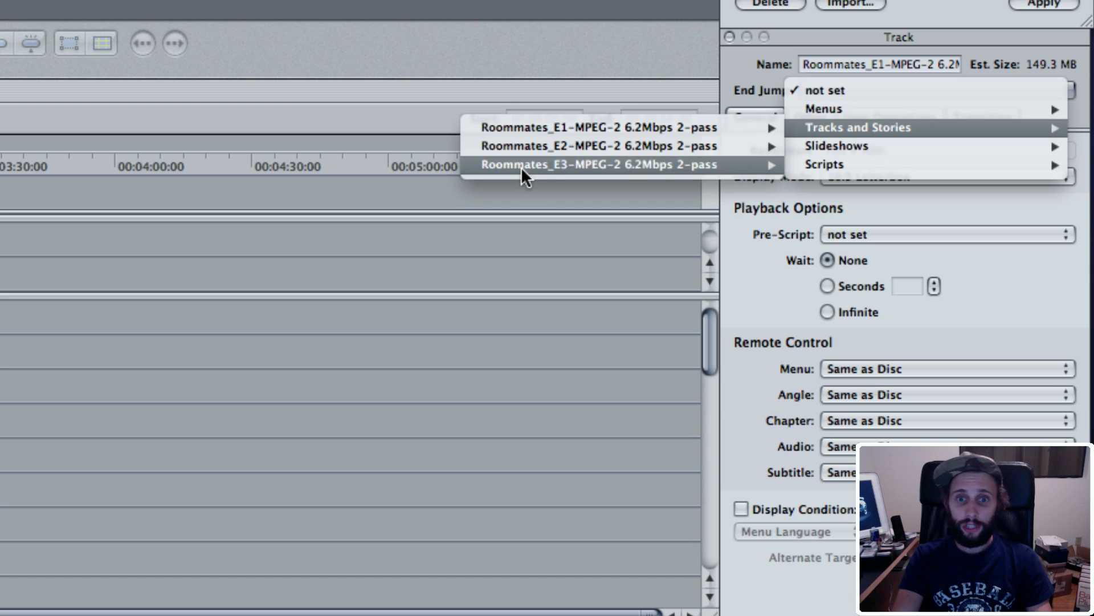
click(600, 145)
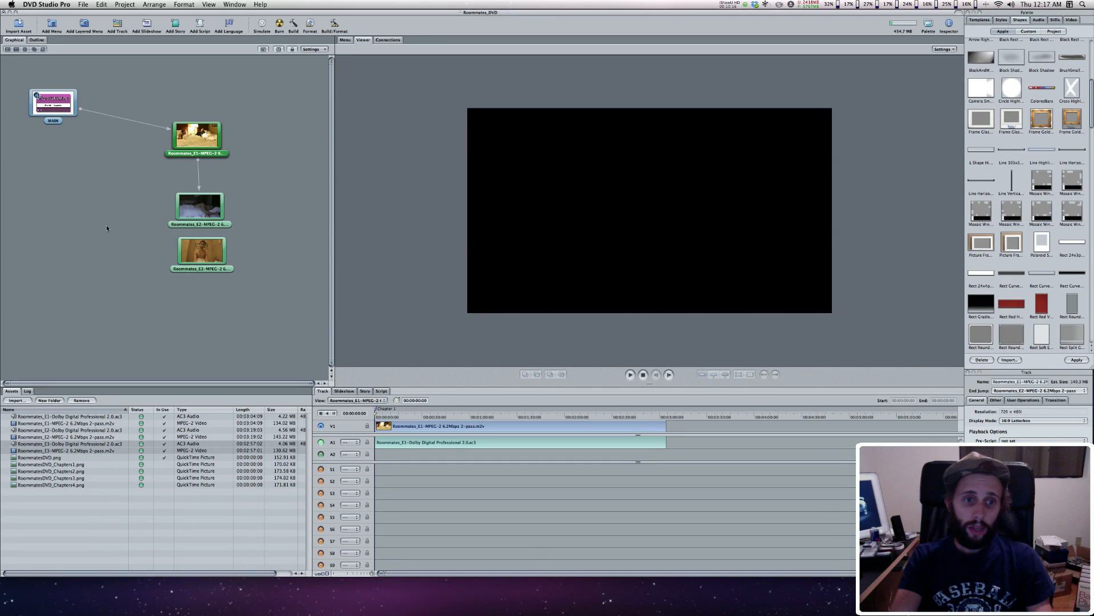
click(199, 208)
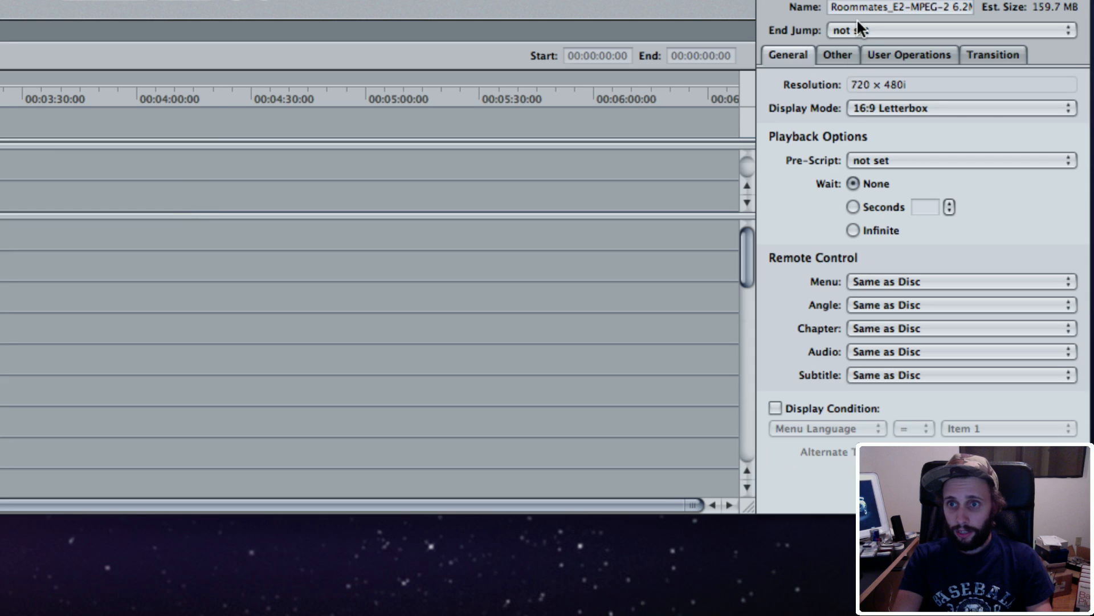
click(872, 29)
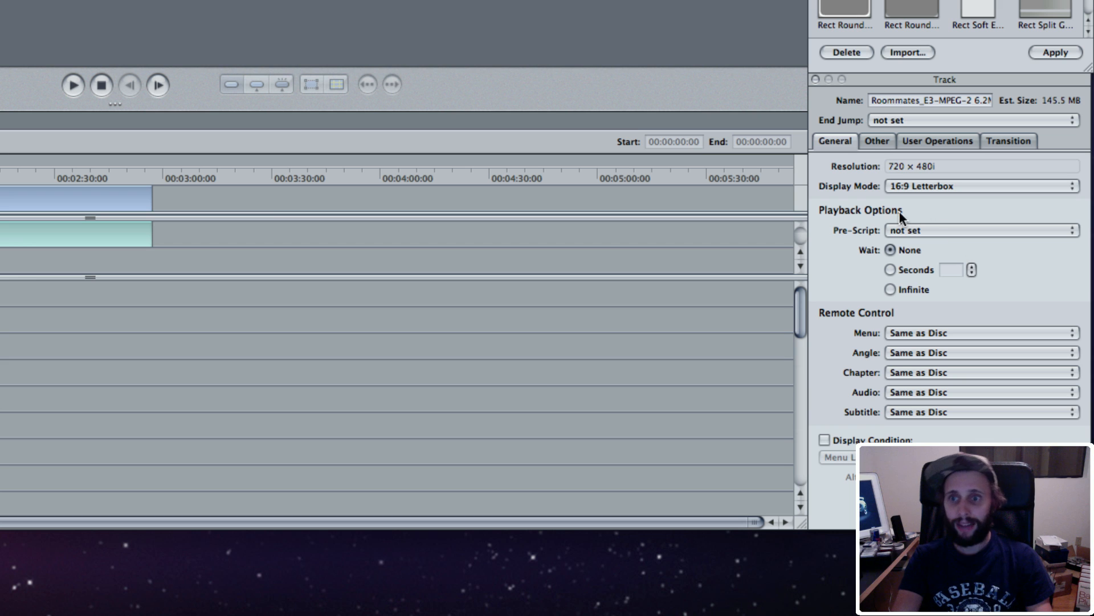
click(977, 119)
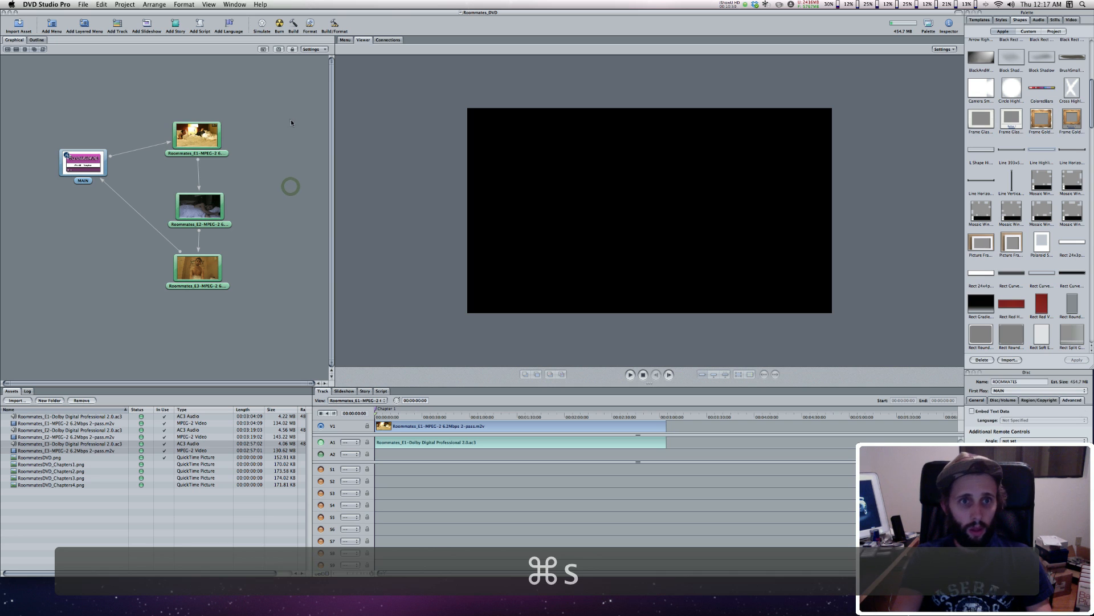
Step: Preview the Roommates_DVD disc in the Simulator
click(260, 25)
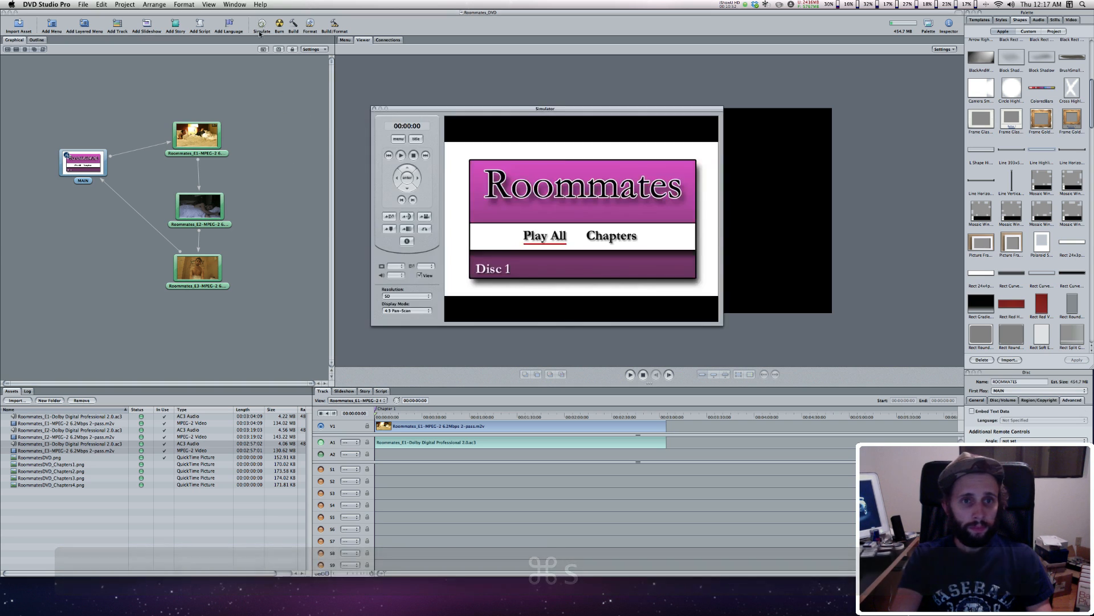